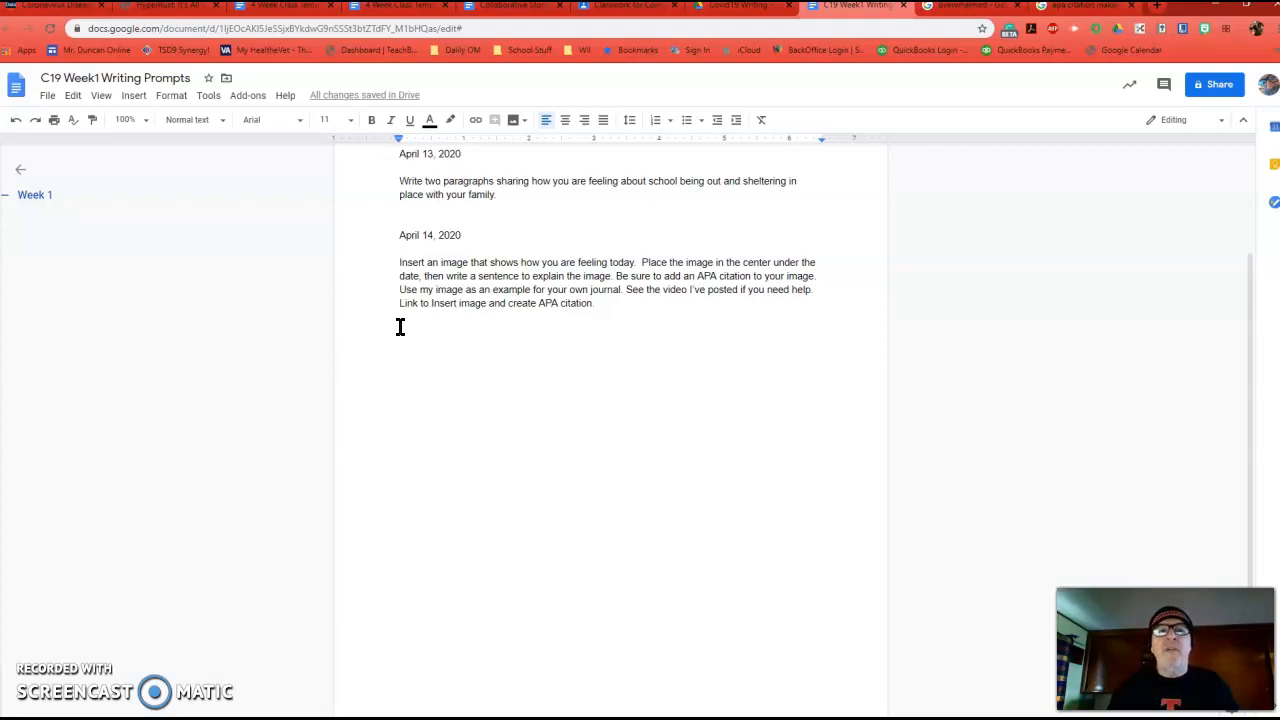
pyautogui.moveTo(616, 302)
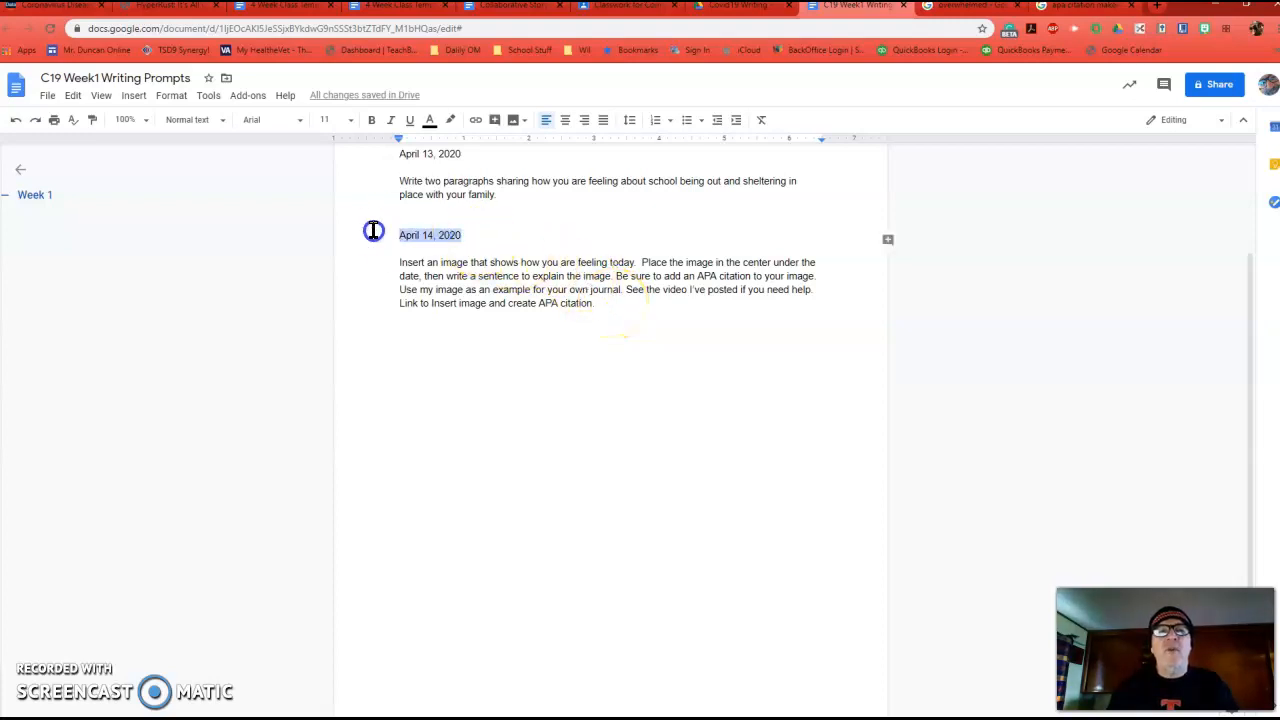
# Step: Copy the 'My Brain Has Too Many Tabs Open' image from the 'overwhelmed' image results
pyautogui.click(596, 304)
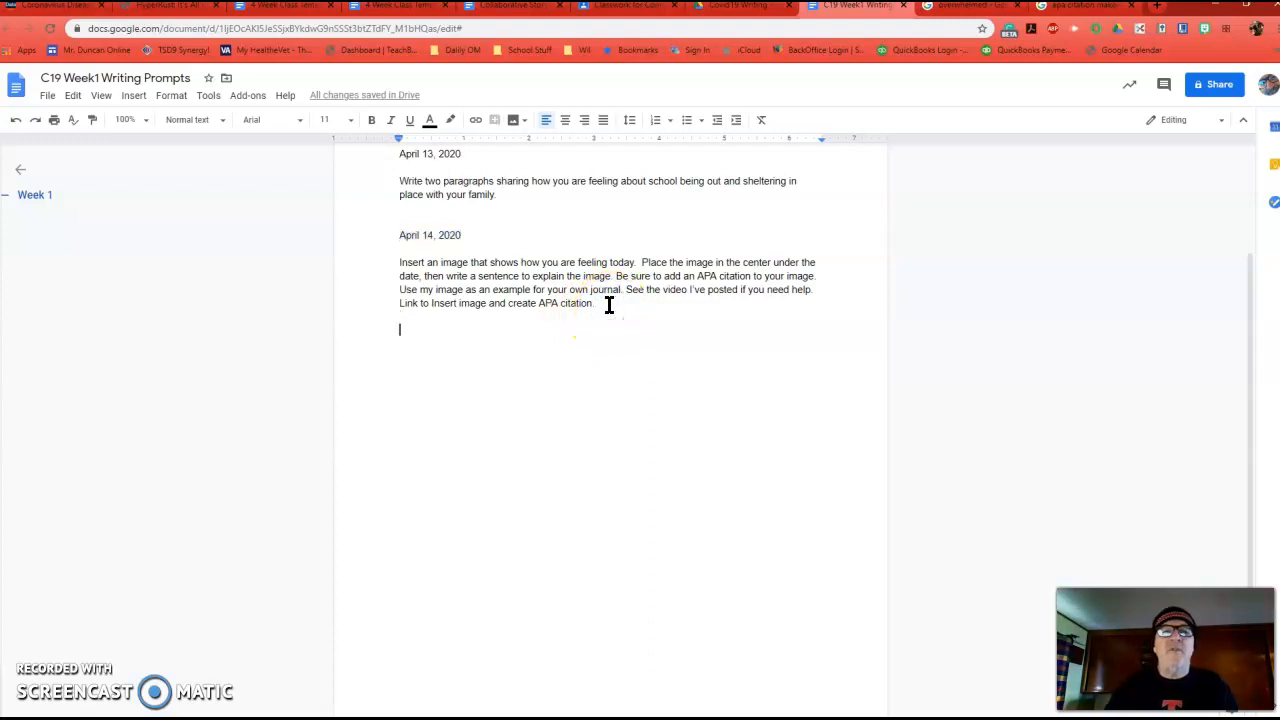
pyautogui.click(960, 6)
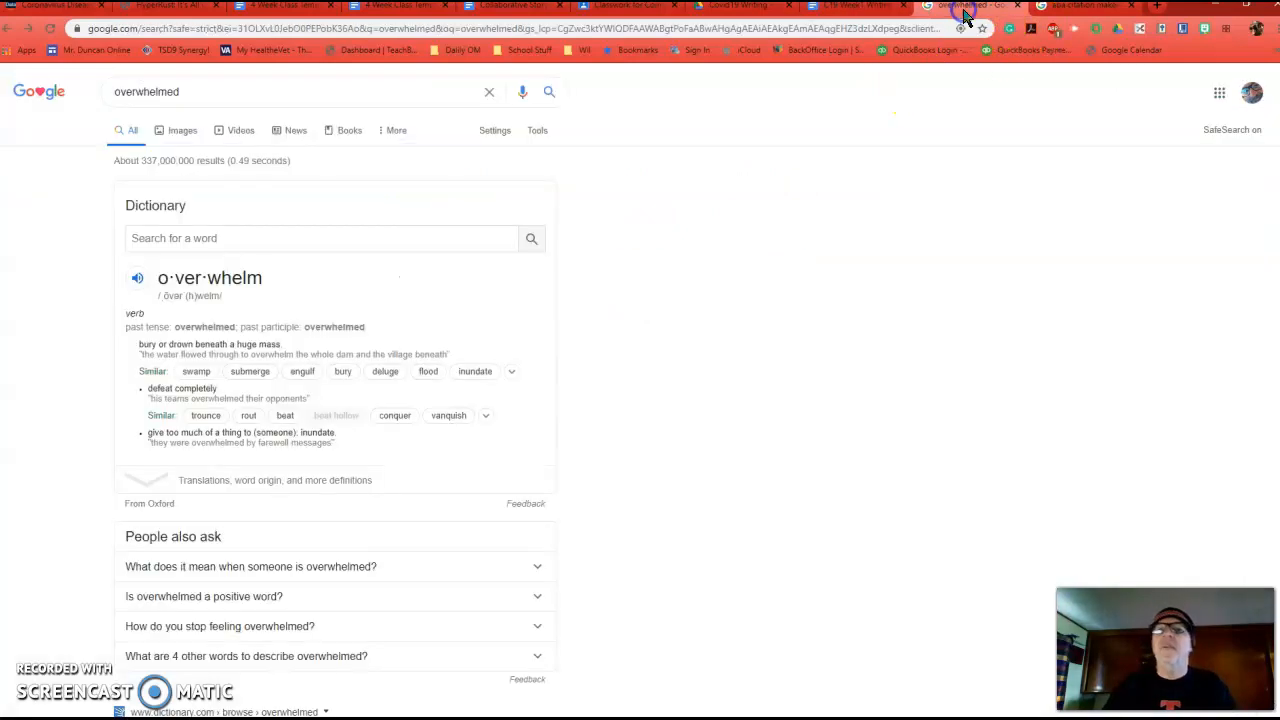
pyautogui.moveTo(730, 344)
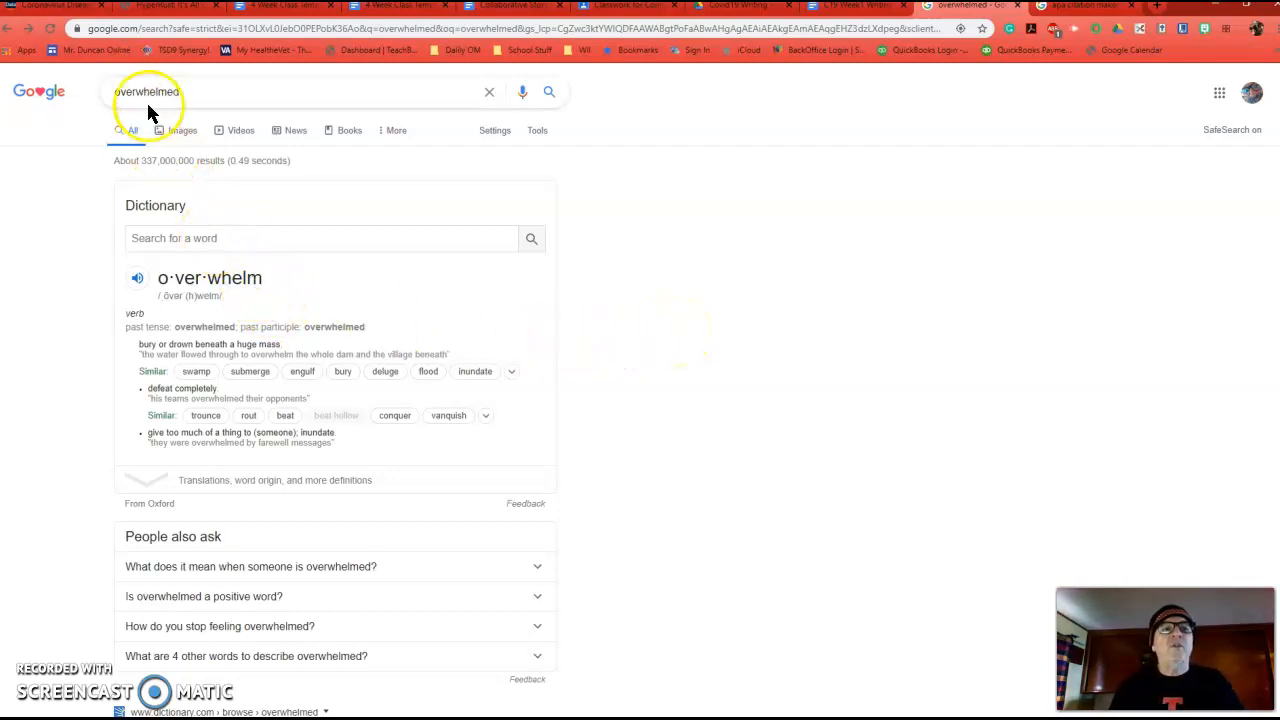
pyautogui.click(172, 124)
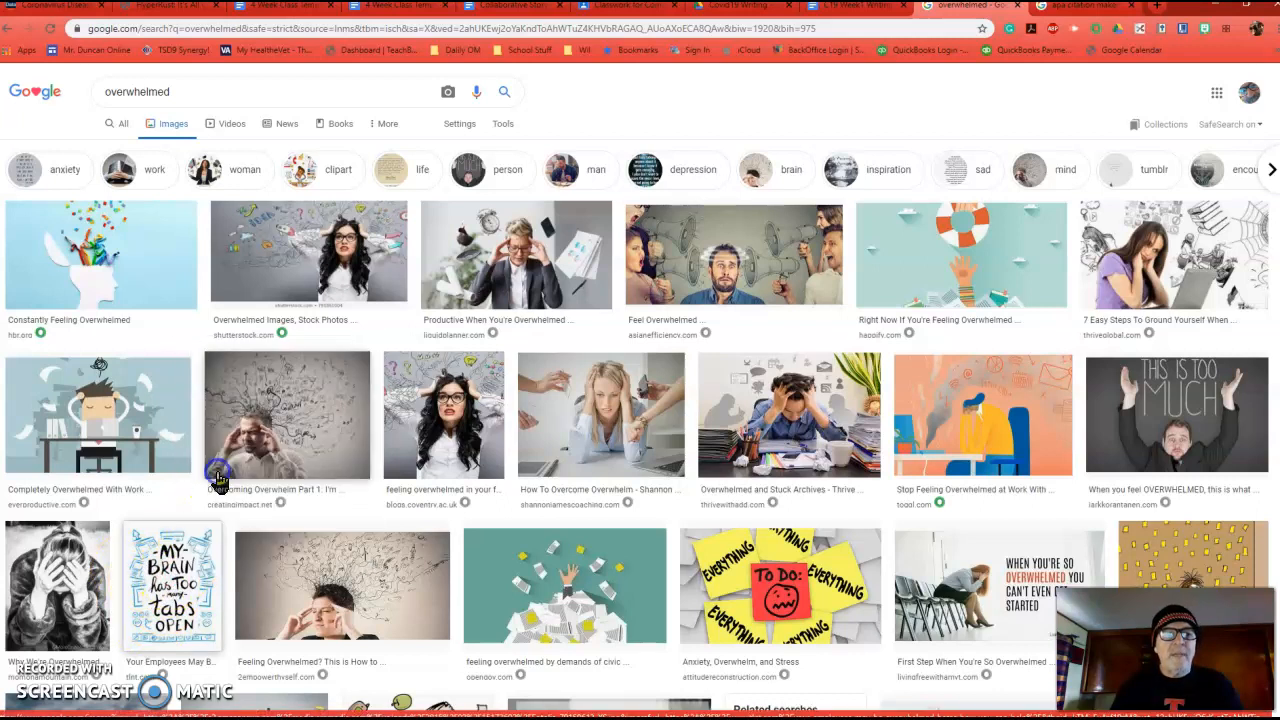
pyautogui.click(860, 8)
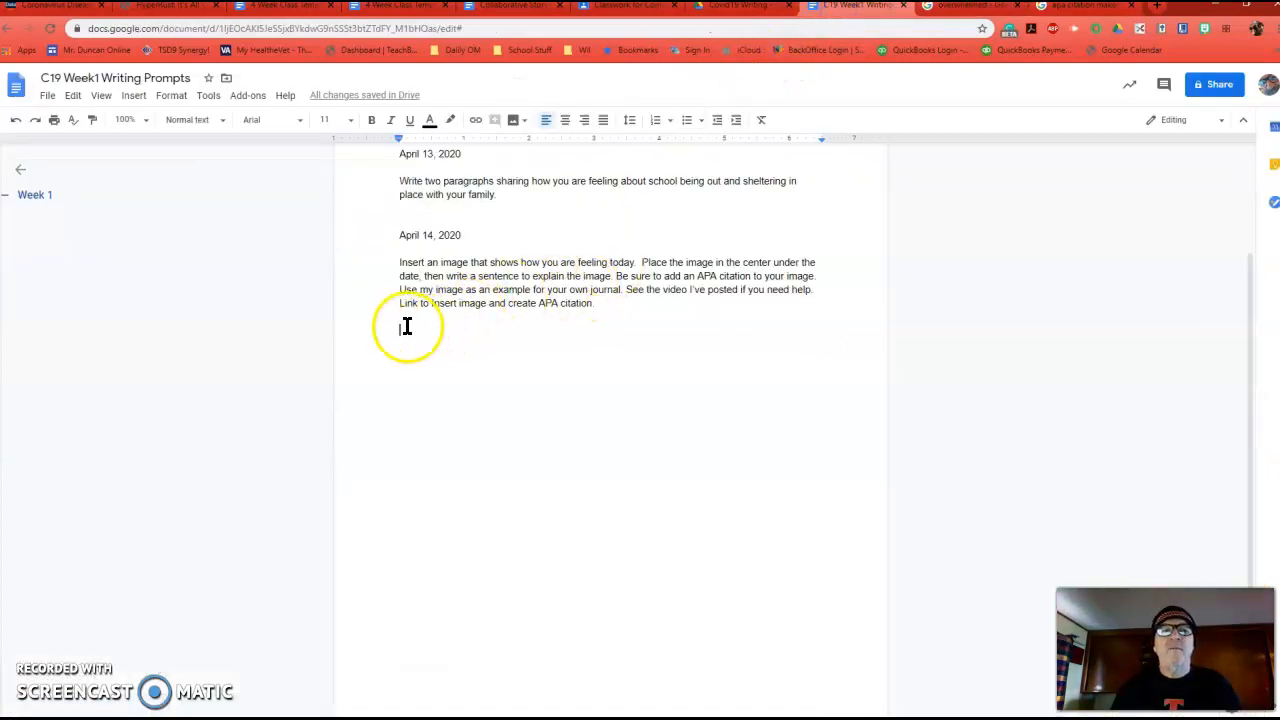
# Step: Paste the brain illustration on the empty line under the April 14 instructions and select it
pyautogui.rightClick(400, 328)
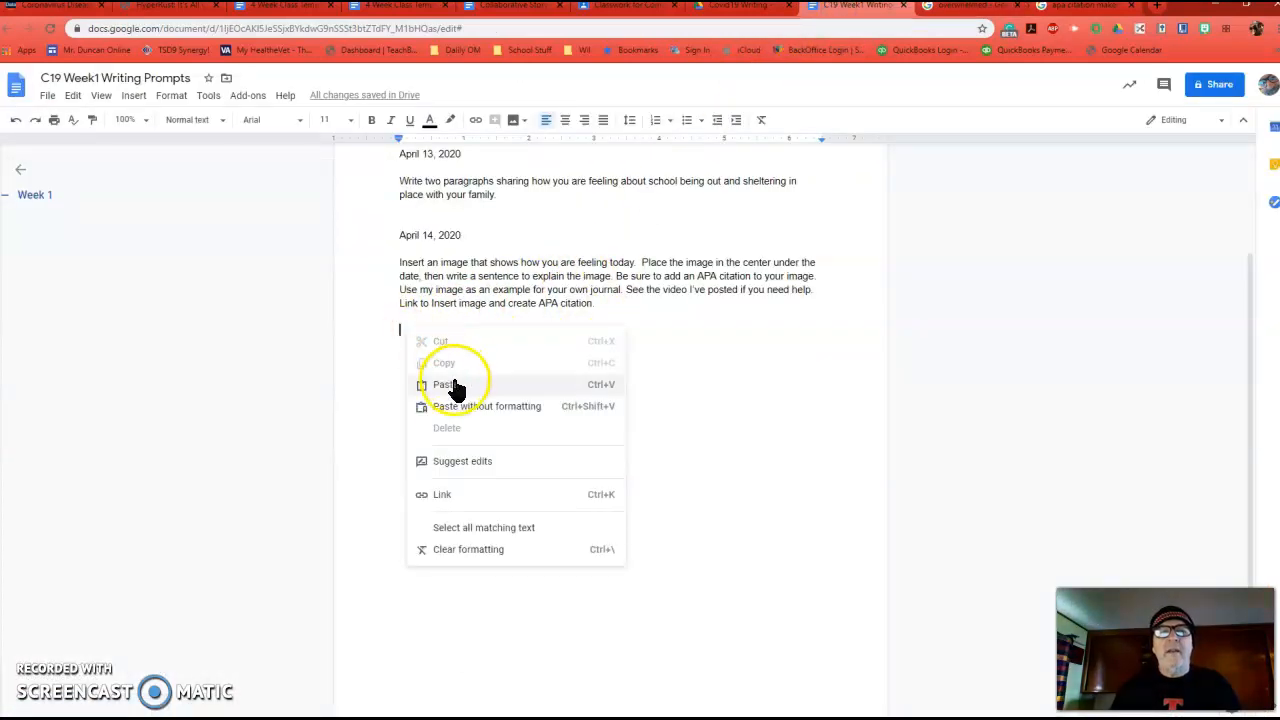
pyautogui.click(444, 384)
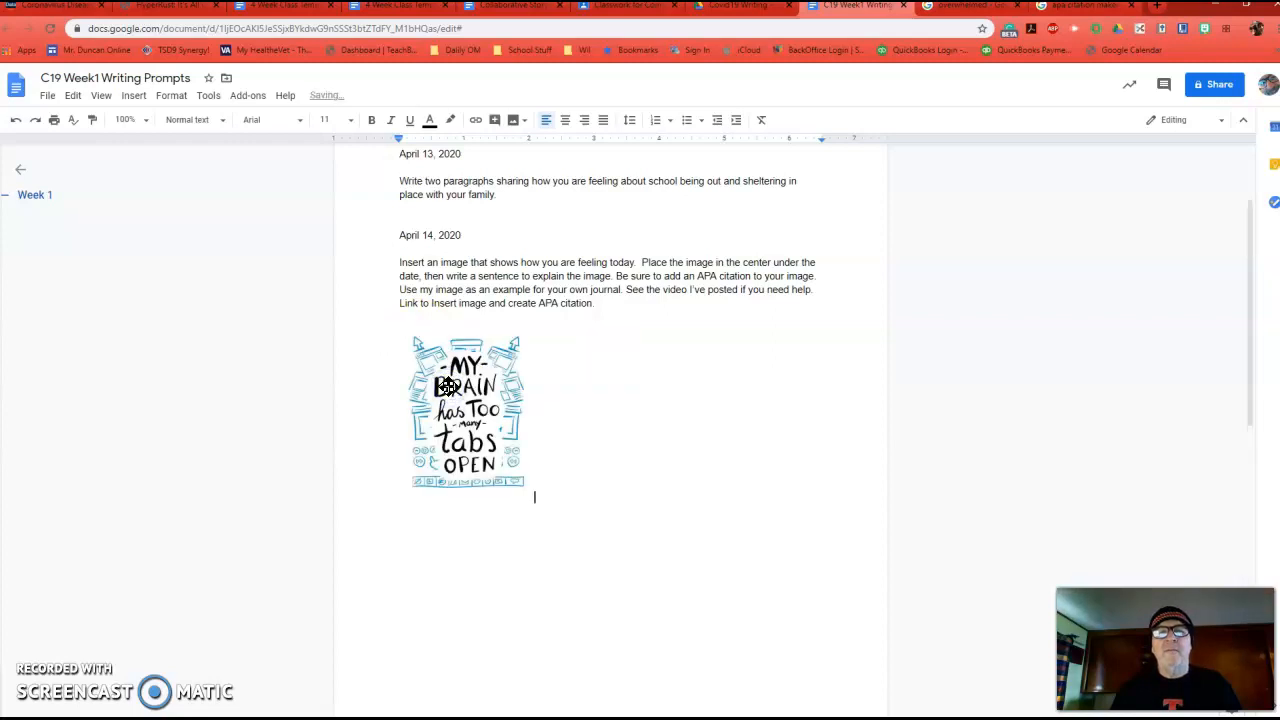
pyautogui.click(466, 410)
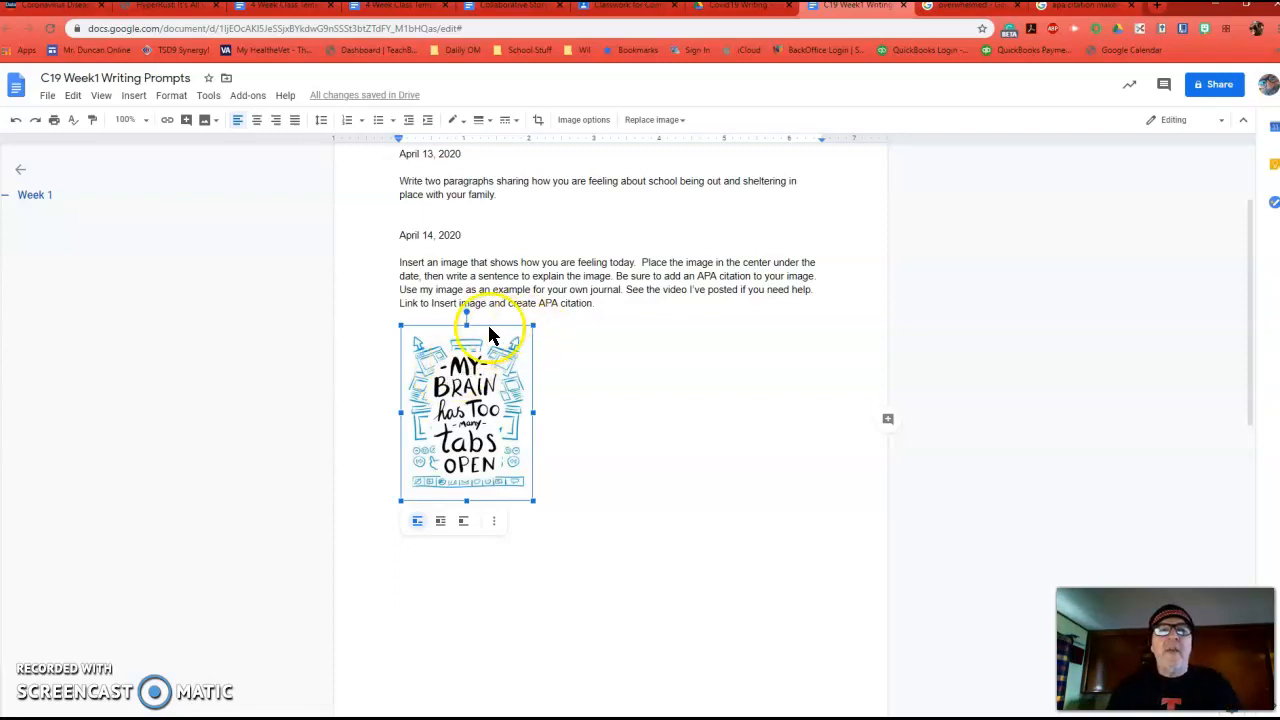
pyautogui.moveTo(528, 496)
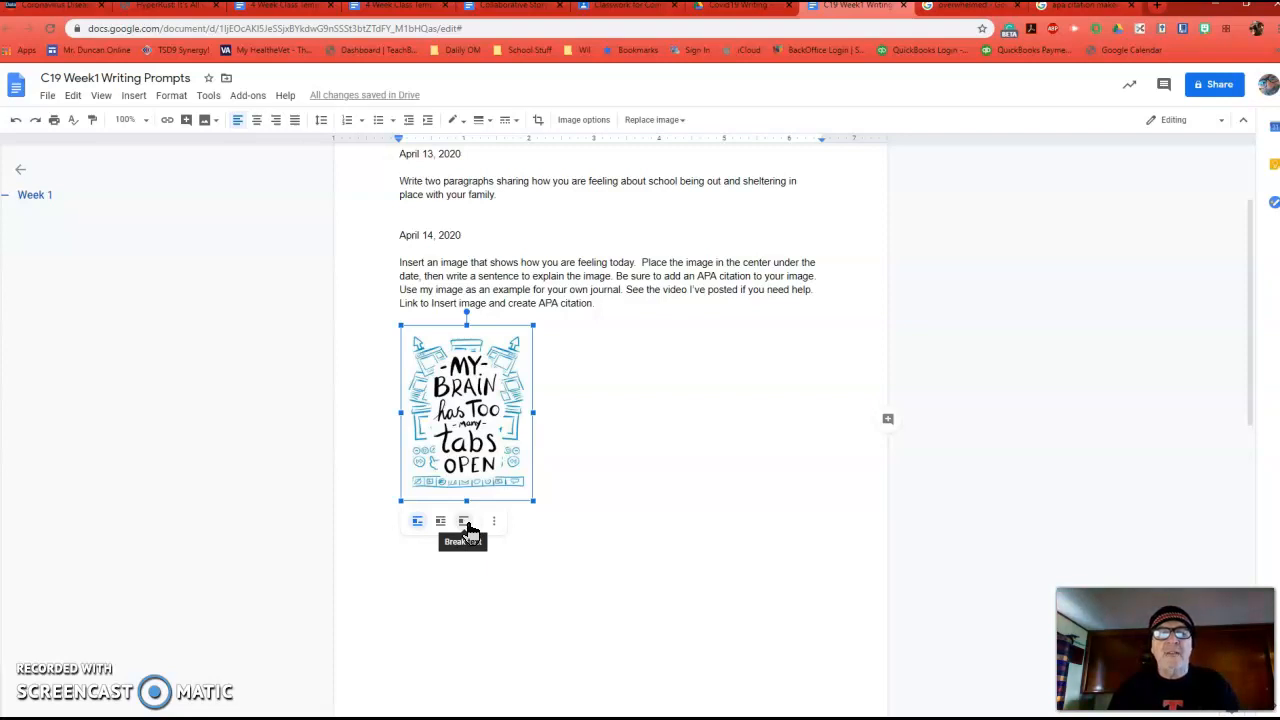
# Step: Set the image to Break text with 0" margin and drag it to the page centre
pyautogui.click(440, 520)
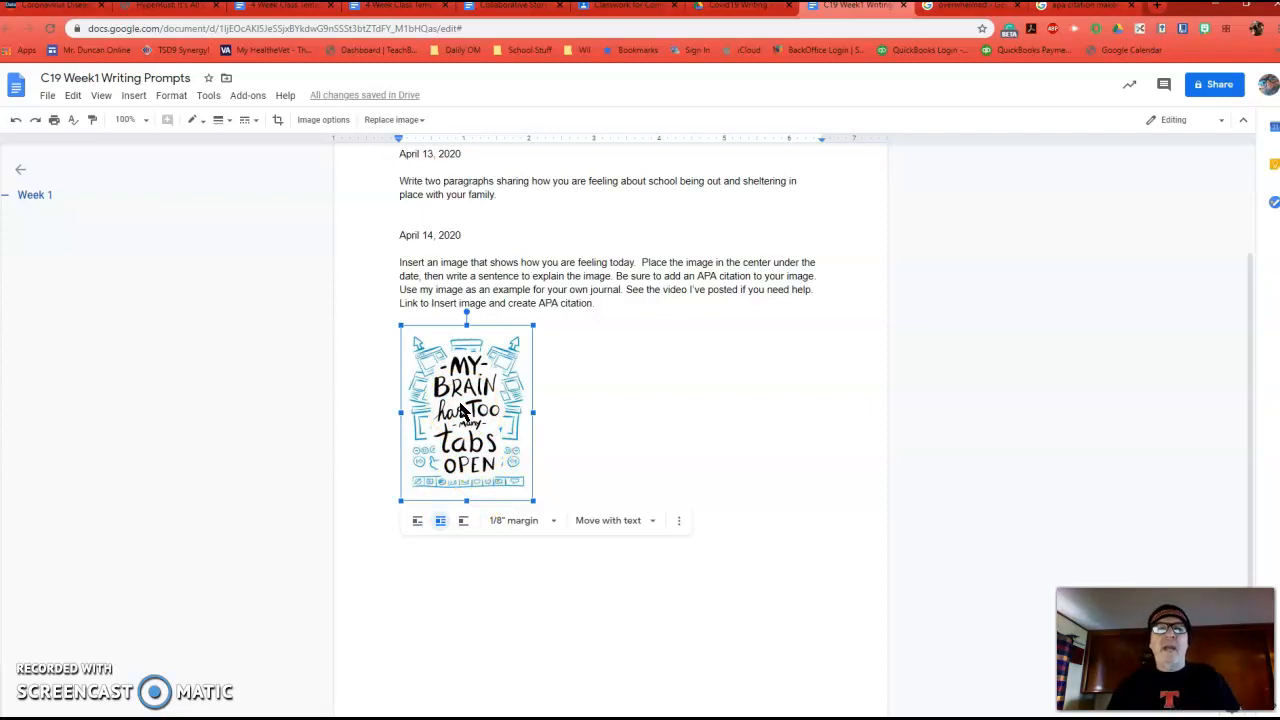
pyautogui.moveTo(464, 410); pyautogui.dragTo(584, 404)
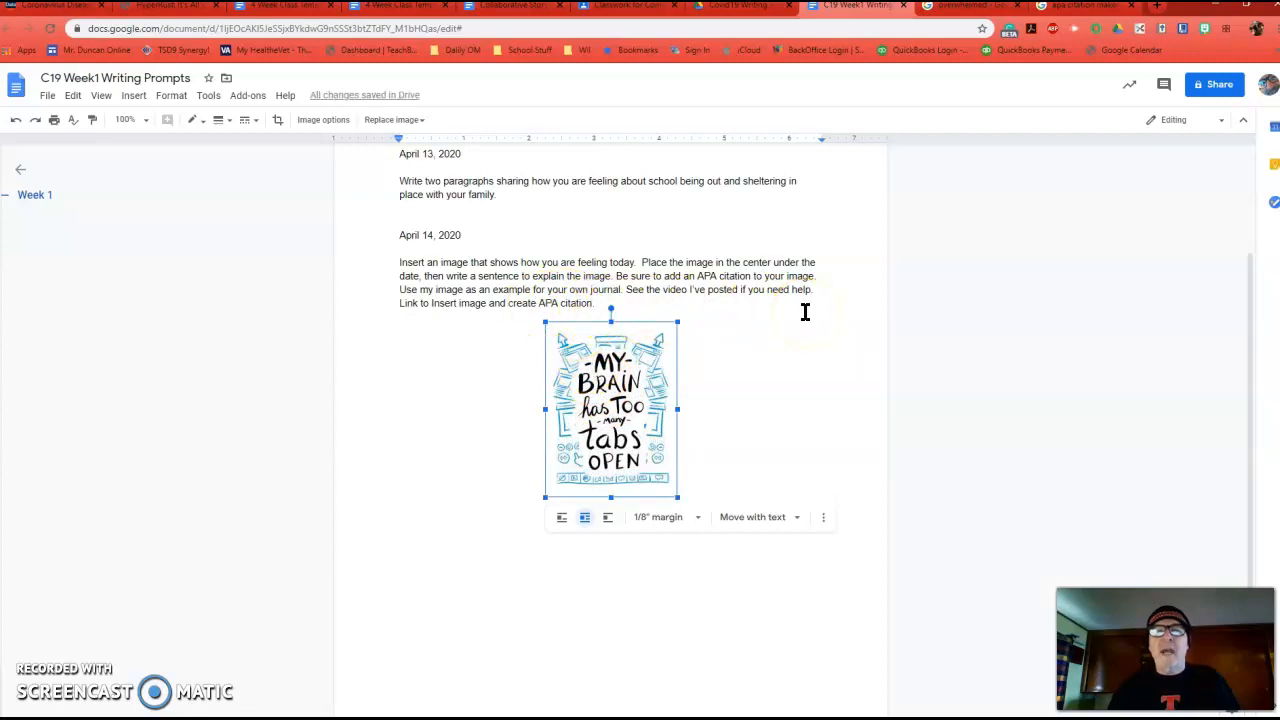
pyautogui.click(664, 516)
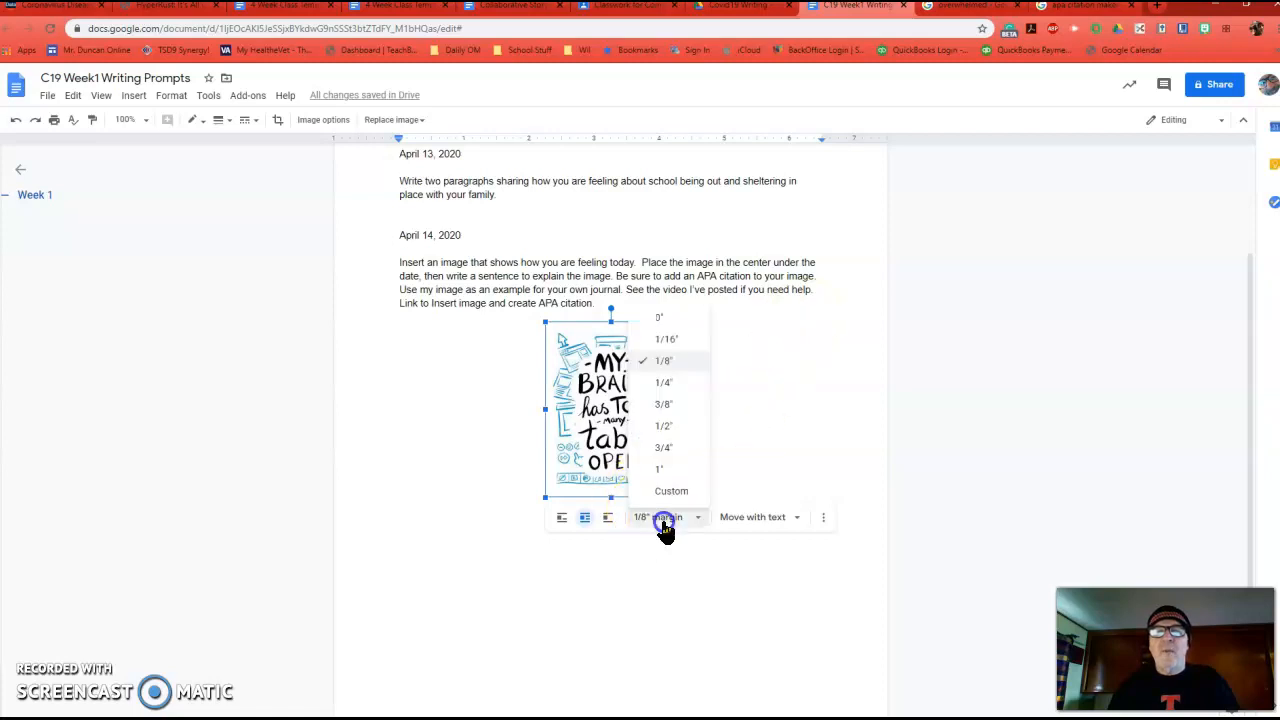
pyautogui.click(660, 316)
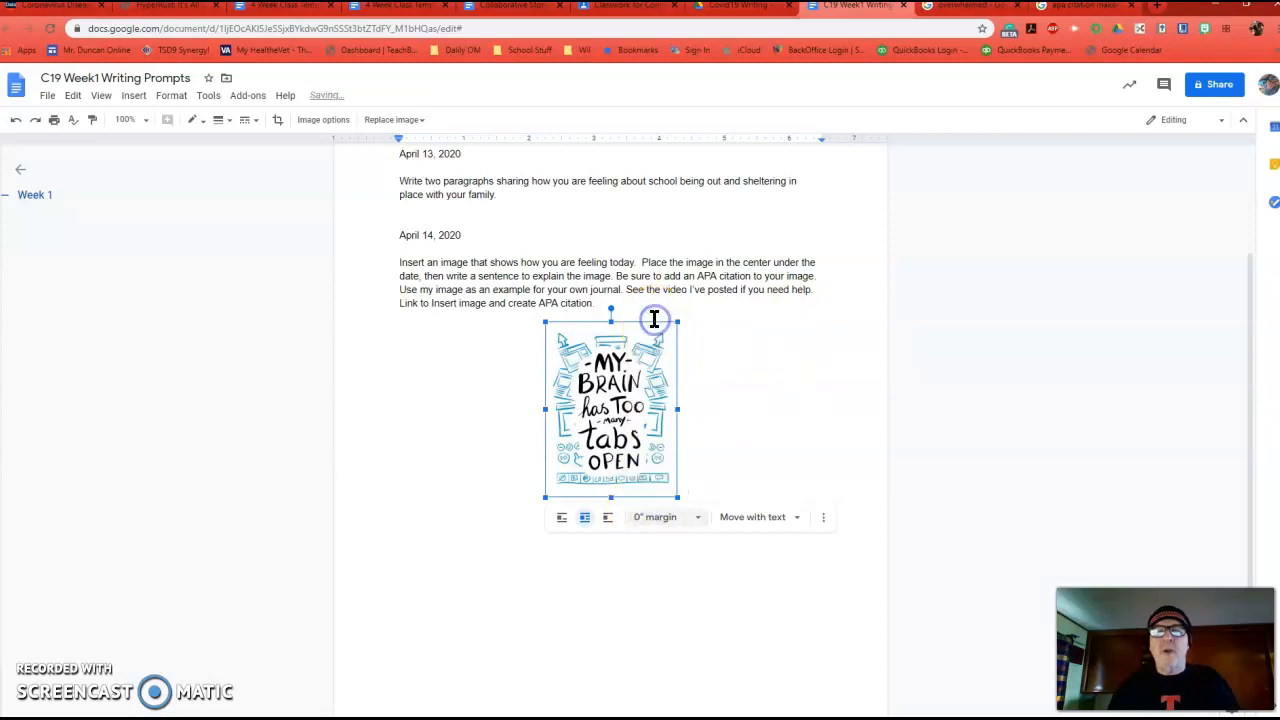
pyautogui.click(392, 514)
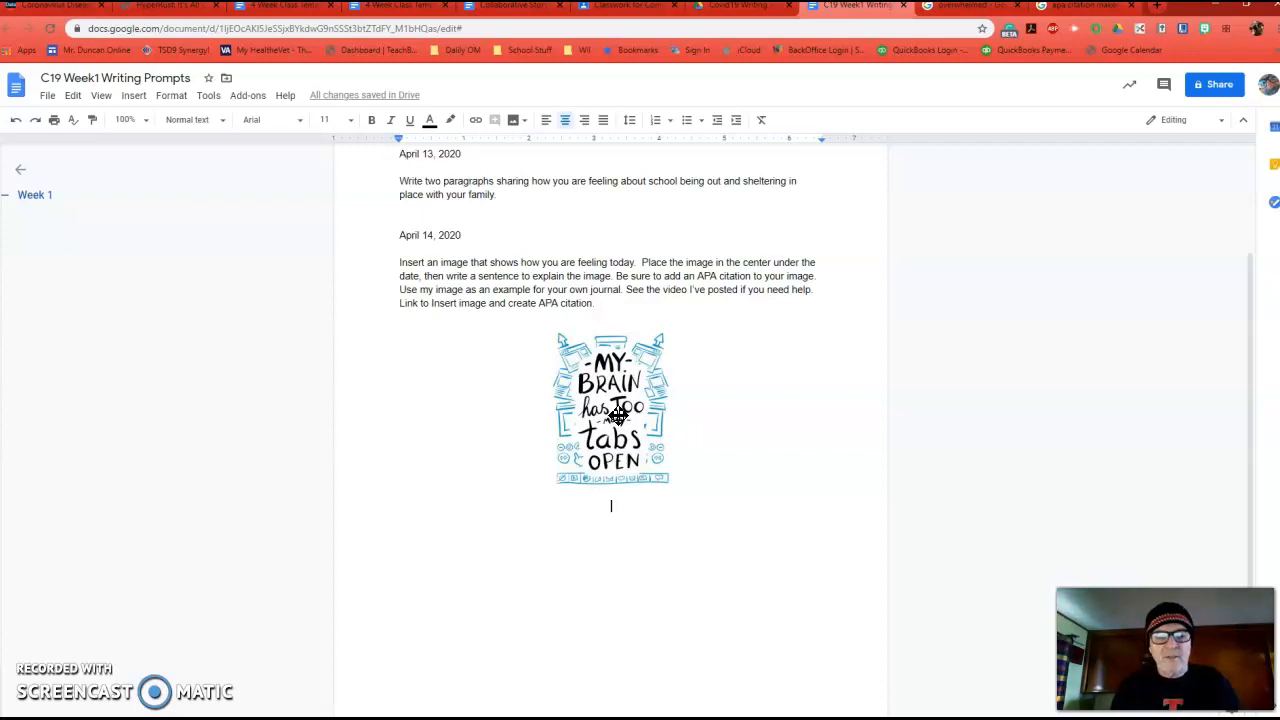
# Step: Write 'This image represents my being overwhelmed today because of all the things I have to do and learn.'
pyautogui.write('This image r')
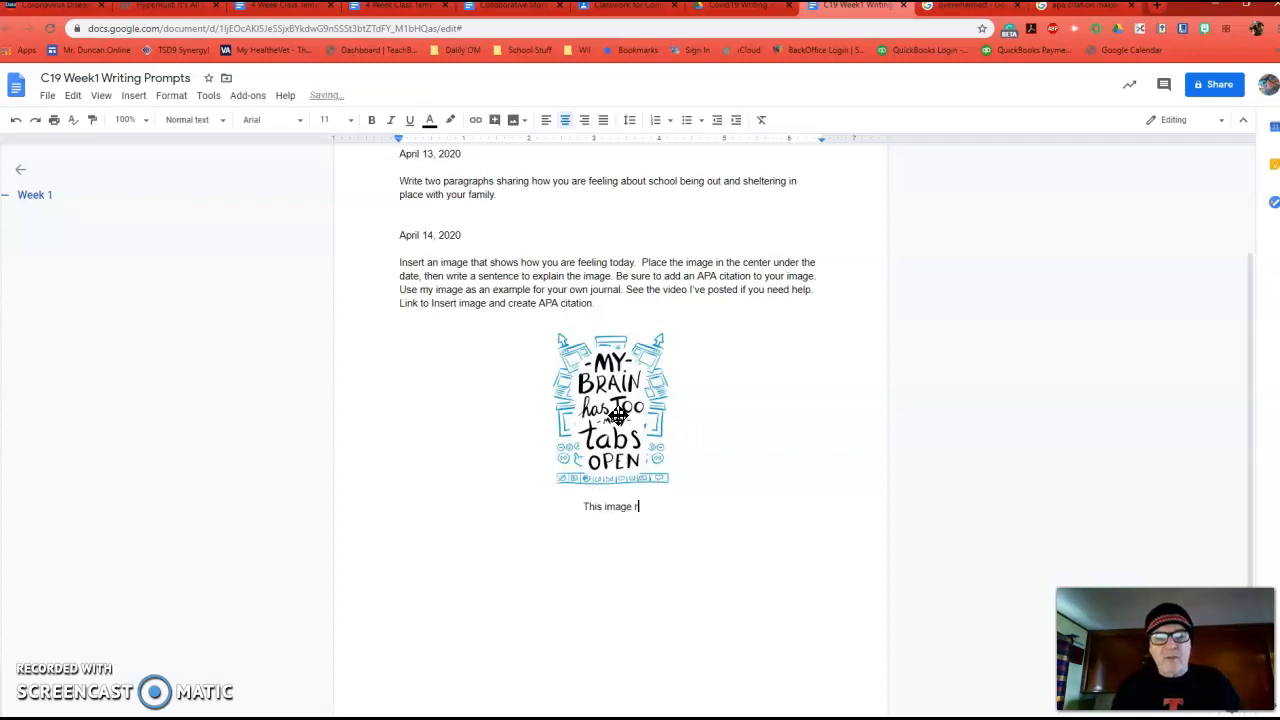
pyautogui.write('epresents')
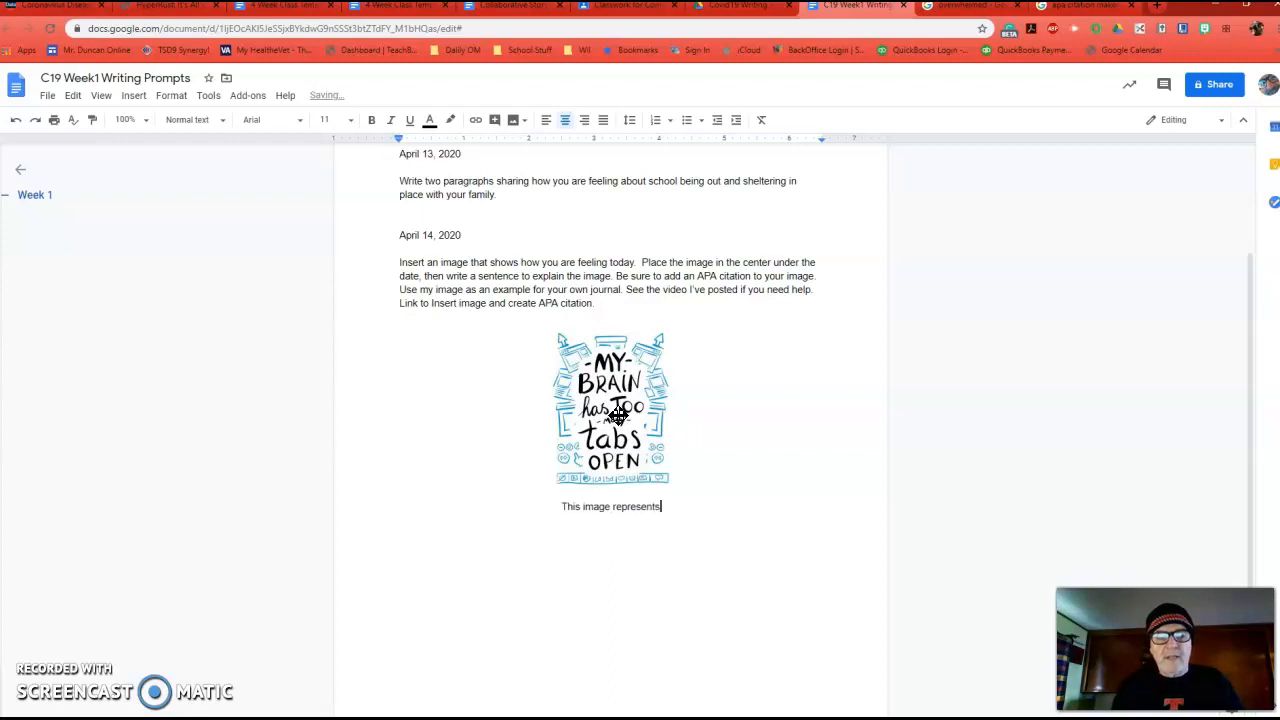
pyautogui.write('my feeling of')
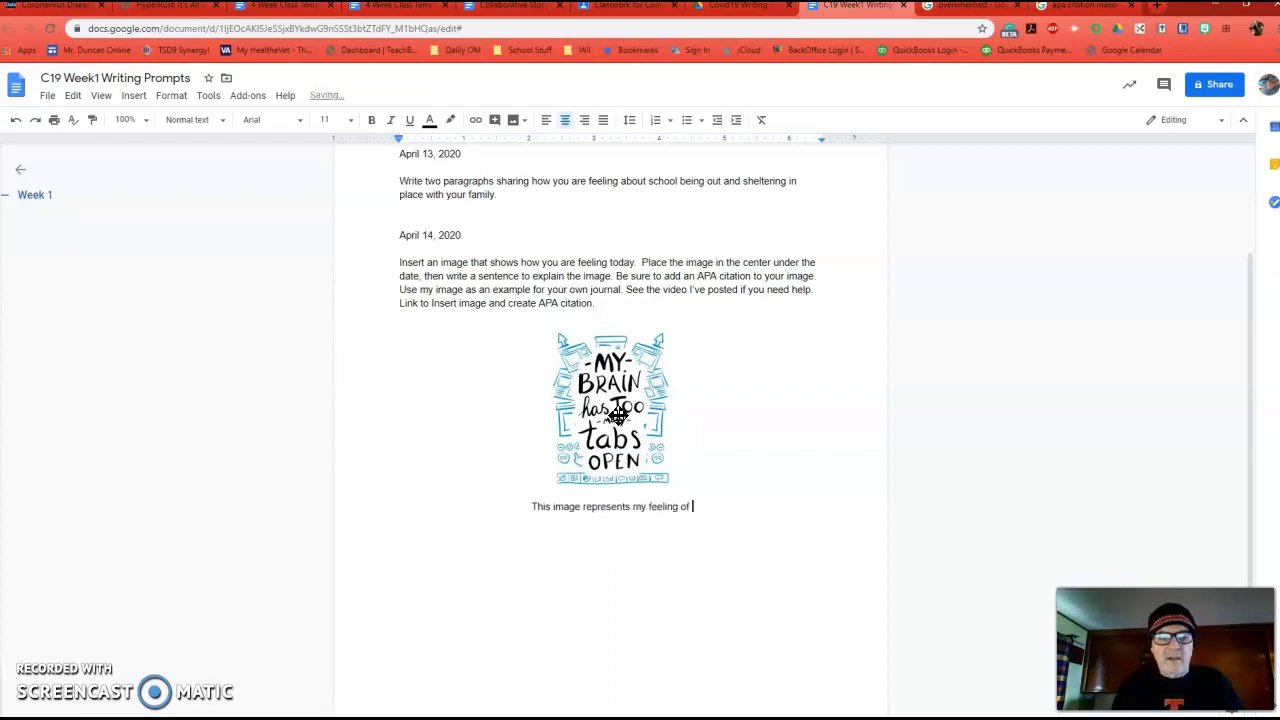
pyautogui.write('being over')
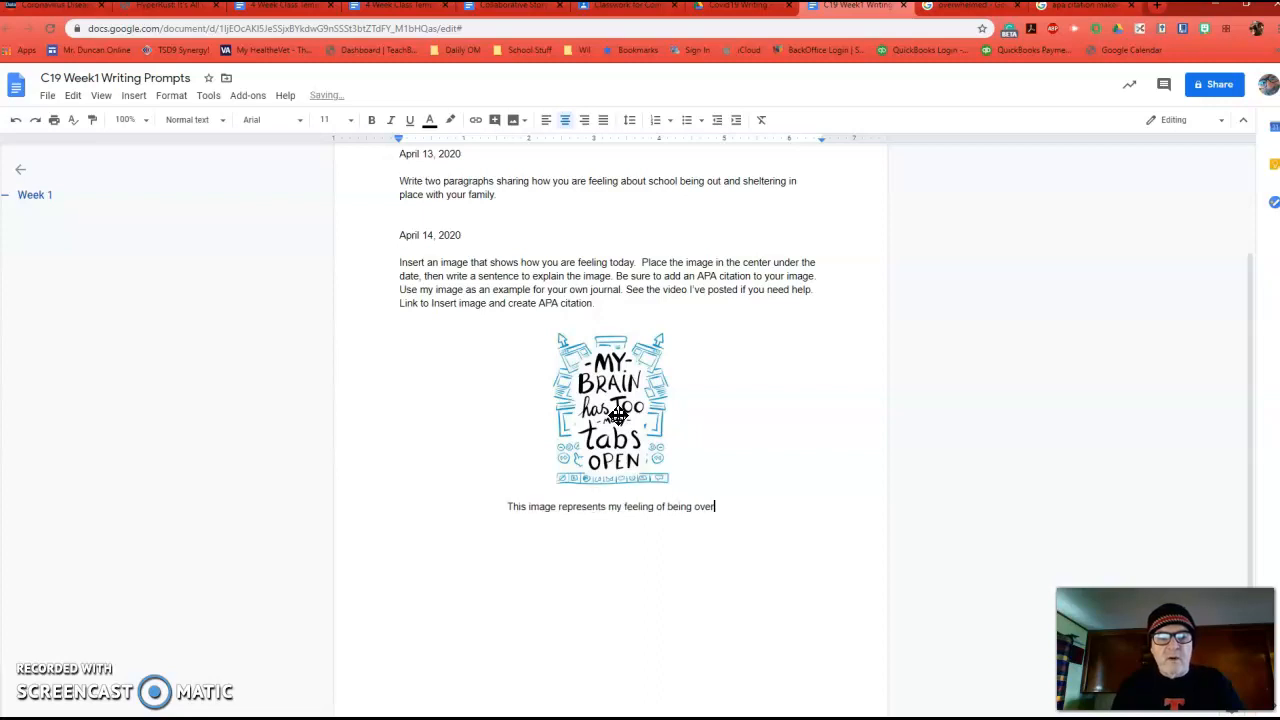
pyautogui.write('whelmed I')
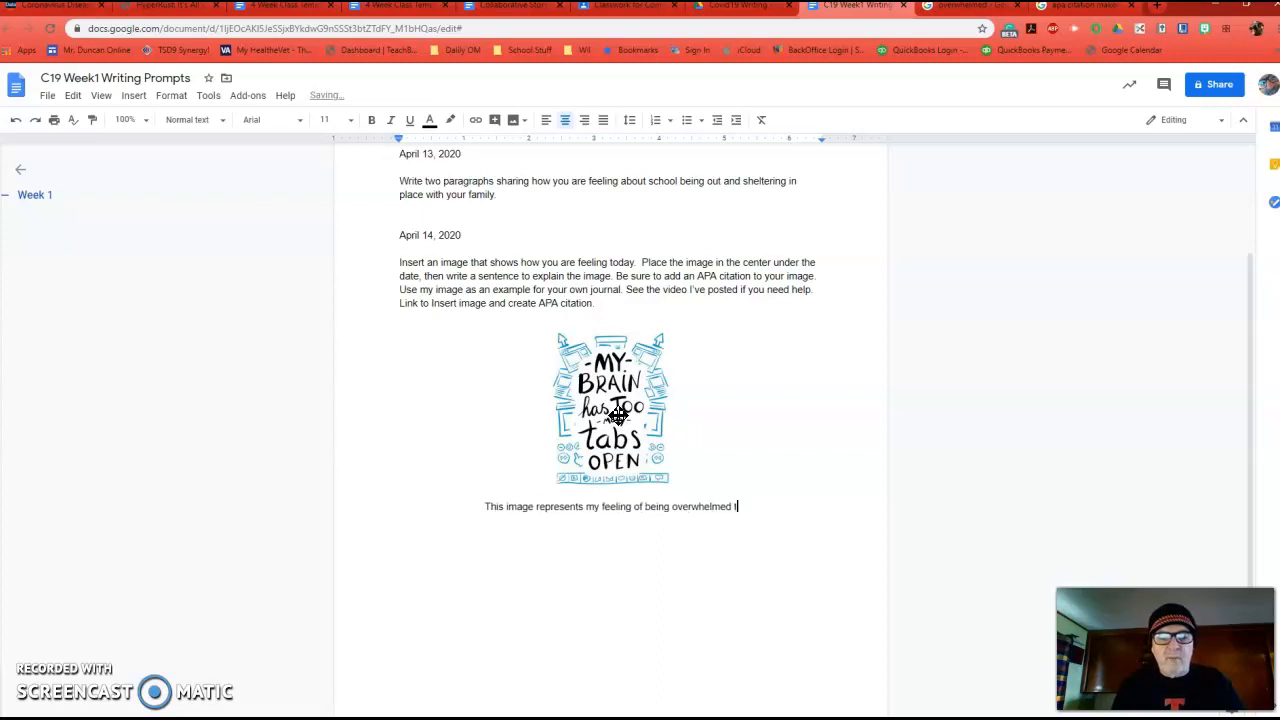
pyautogui.write('today b')
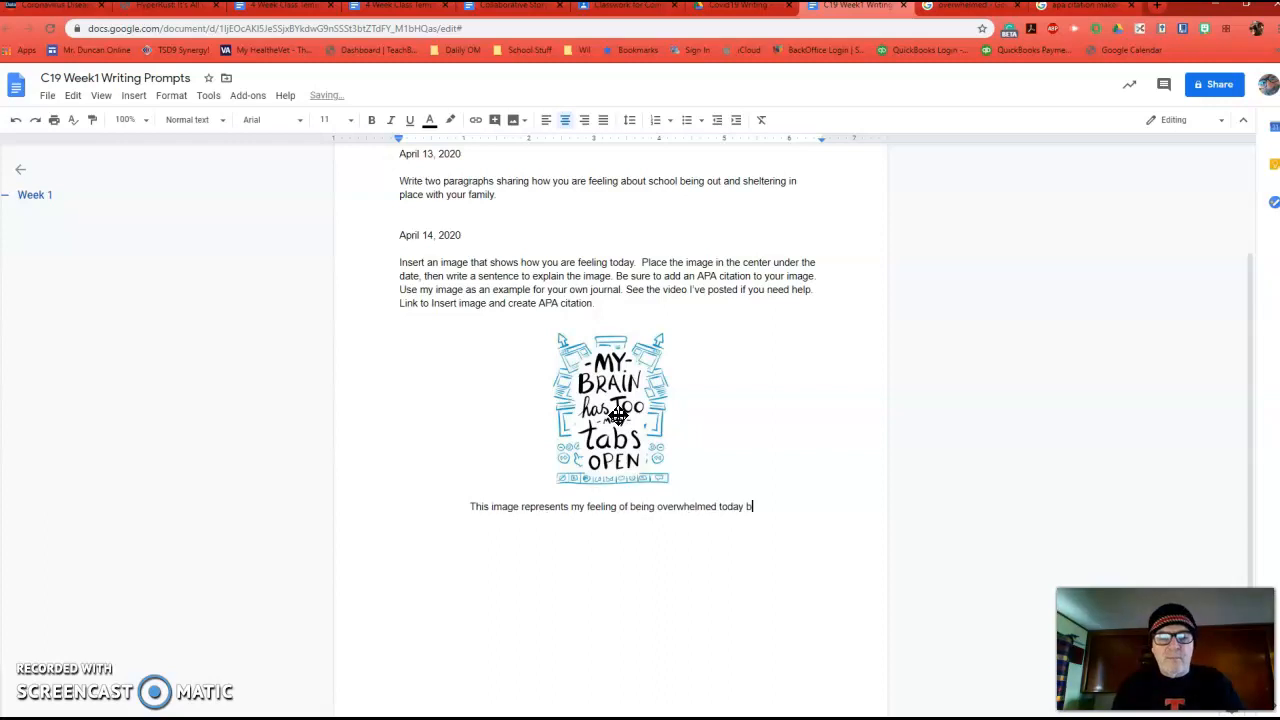
pyautogui.write('because of all')
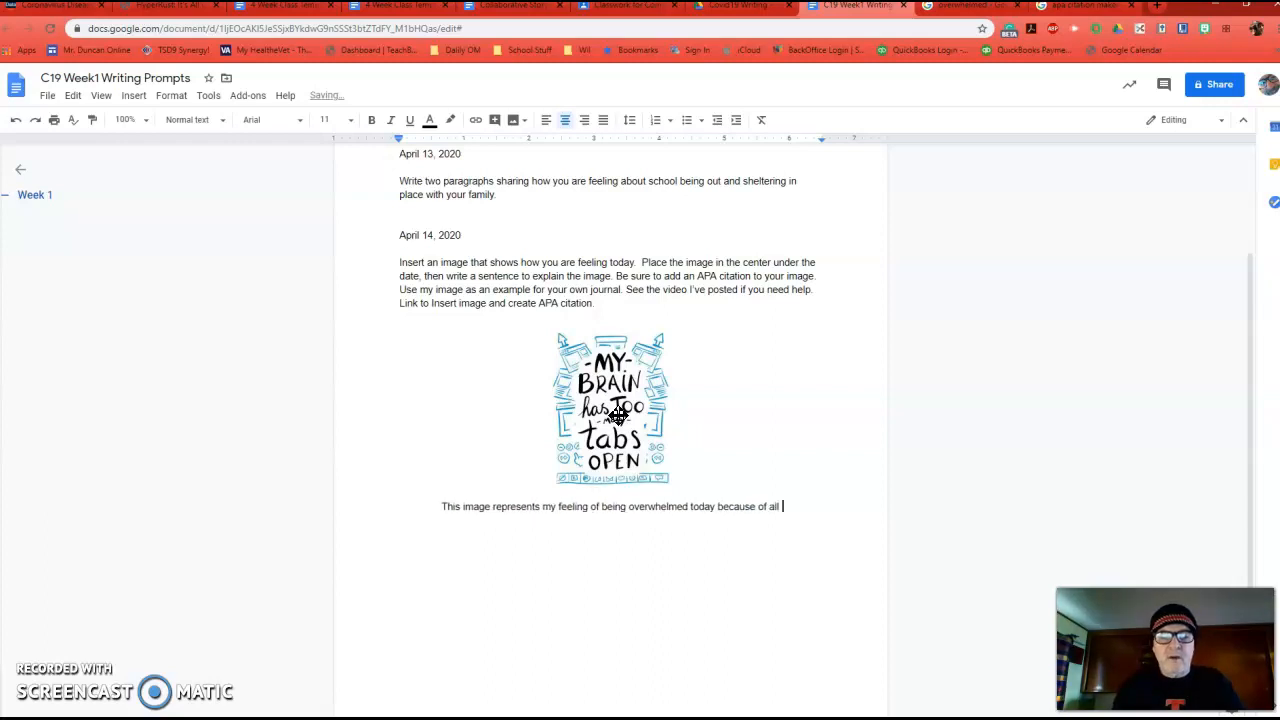
pyautogui.write('the thi')
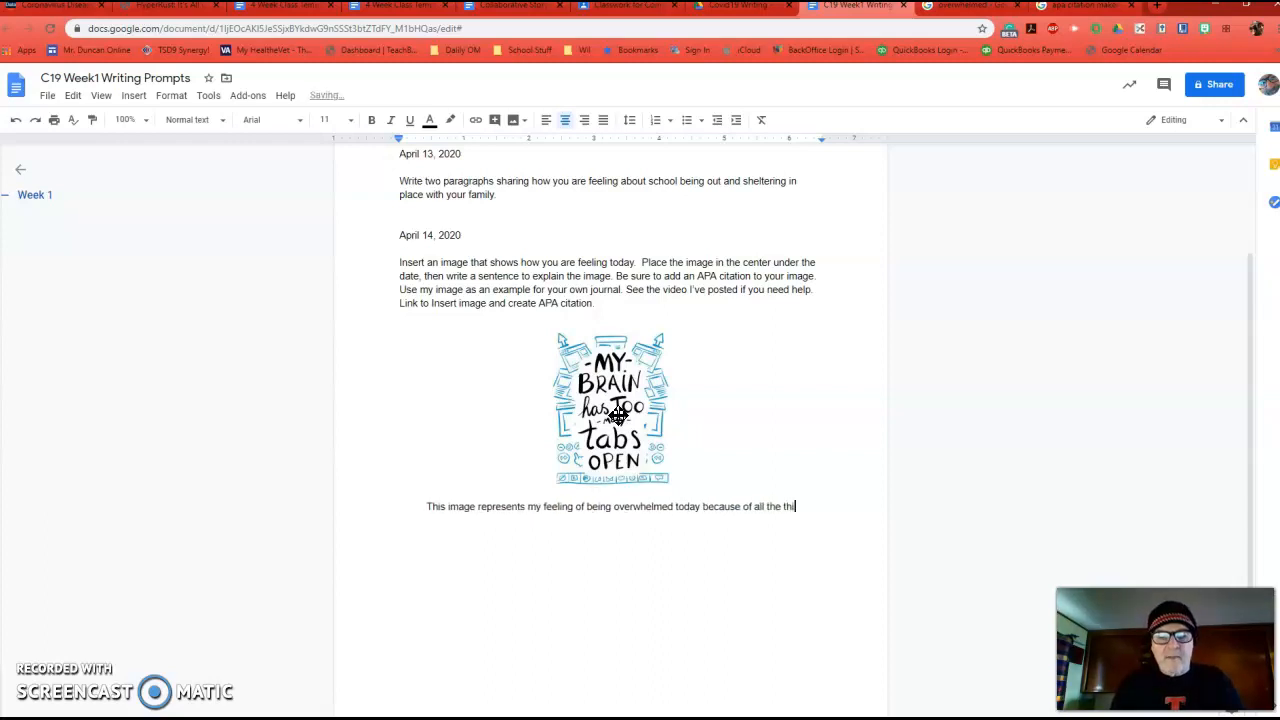
pyautogui.write('ngs I have')
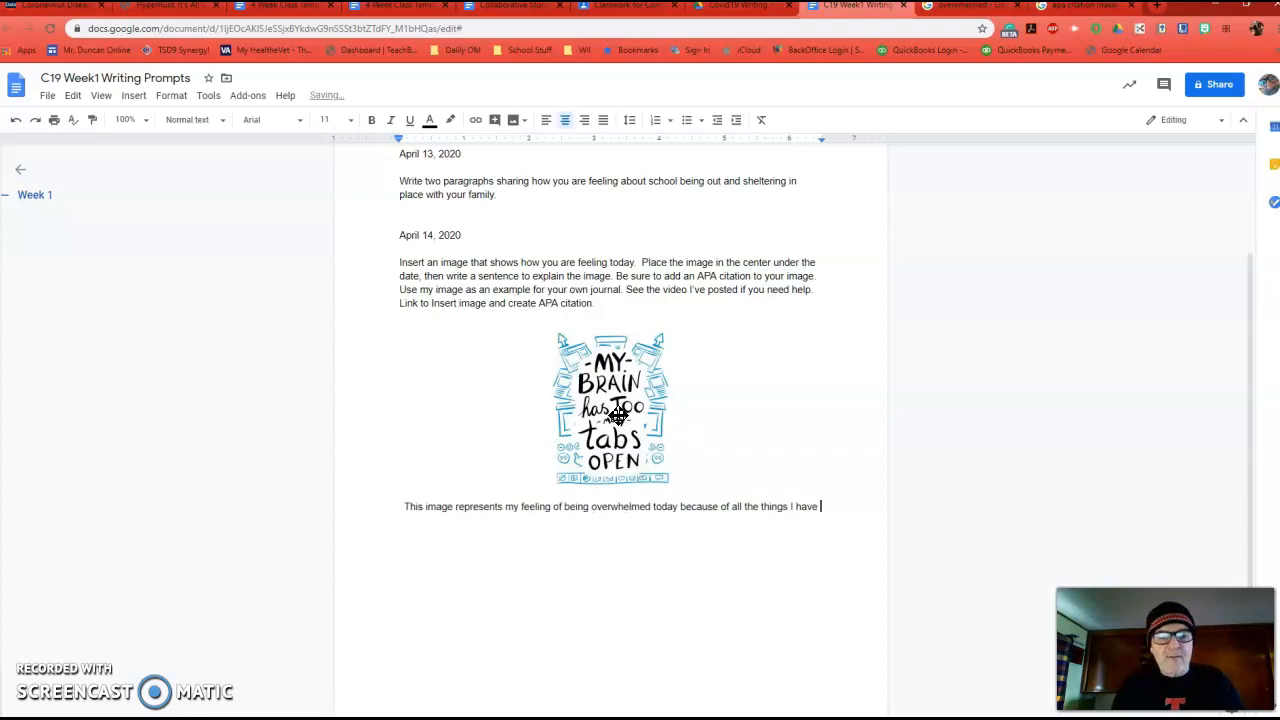
pyautogui.write('to do and learn')
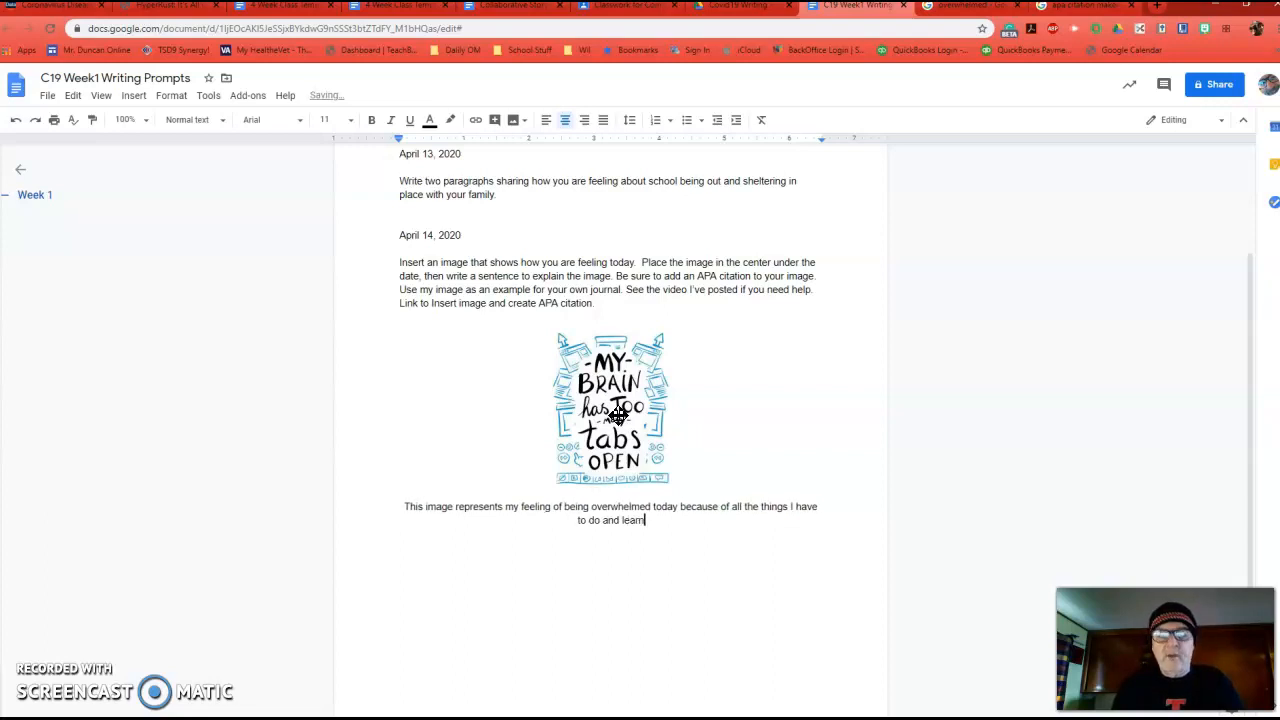
pyautogui.write('.')
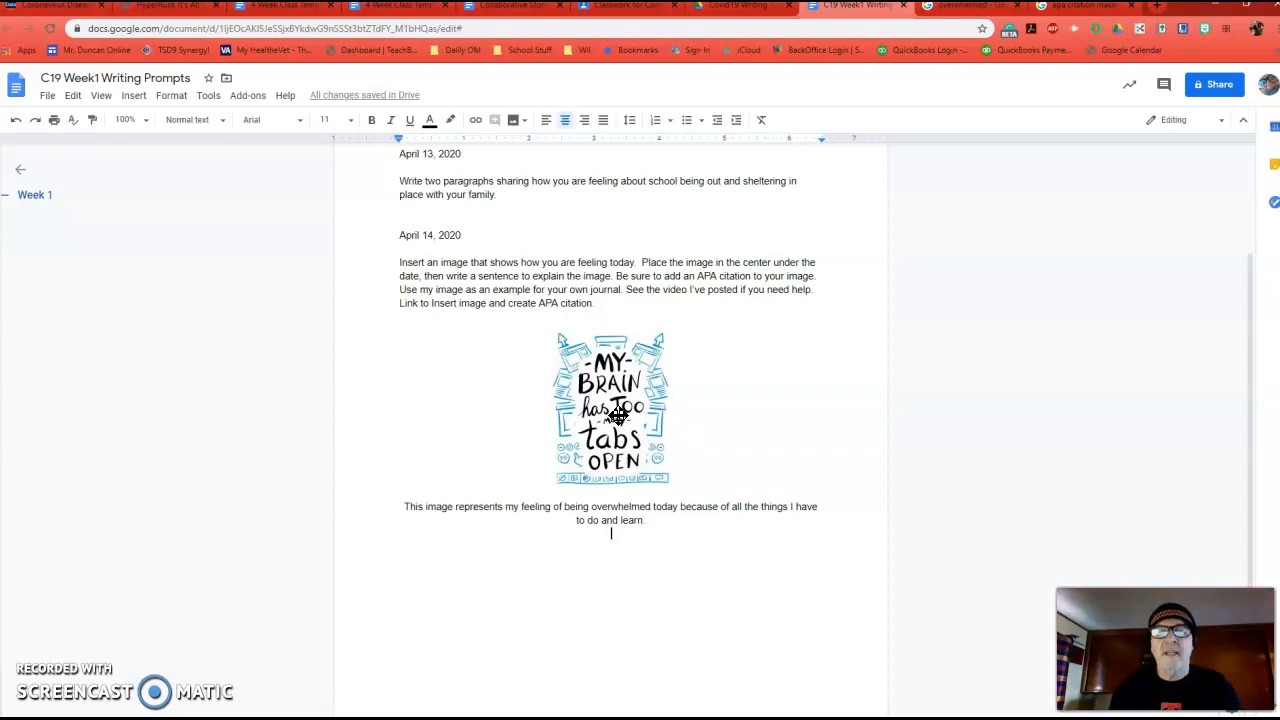
pyautogui.moveTo(670, 336)
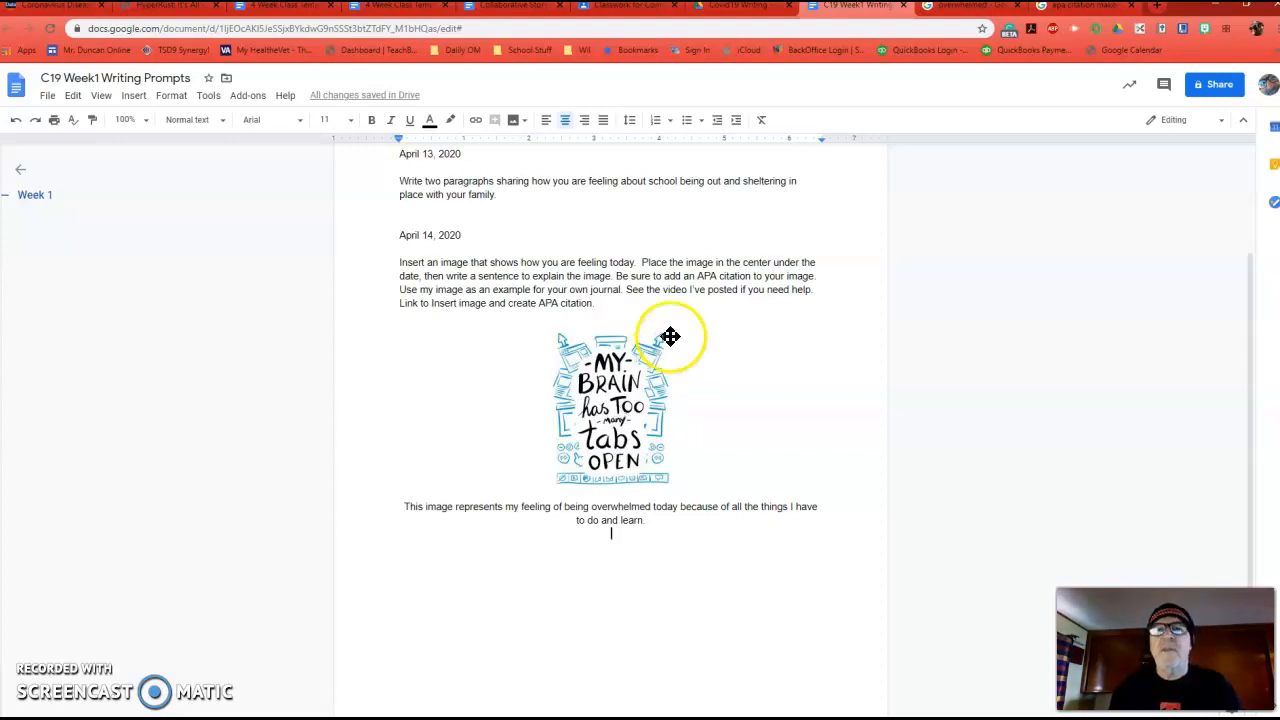
# Step: Return to the 'overwhelmed' image results to reach the TLNT source article
pyautogui.click(964, 4)
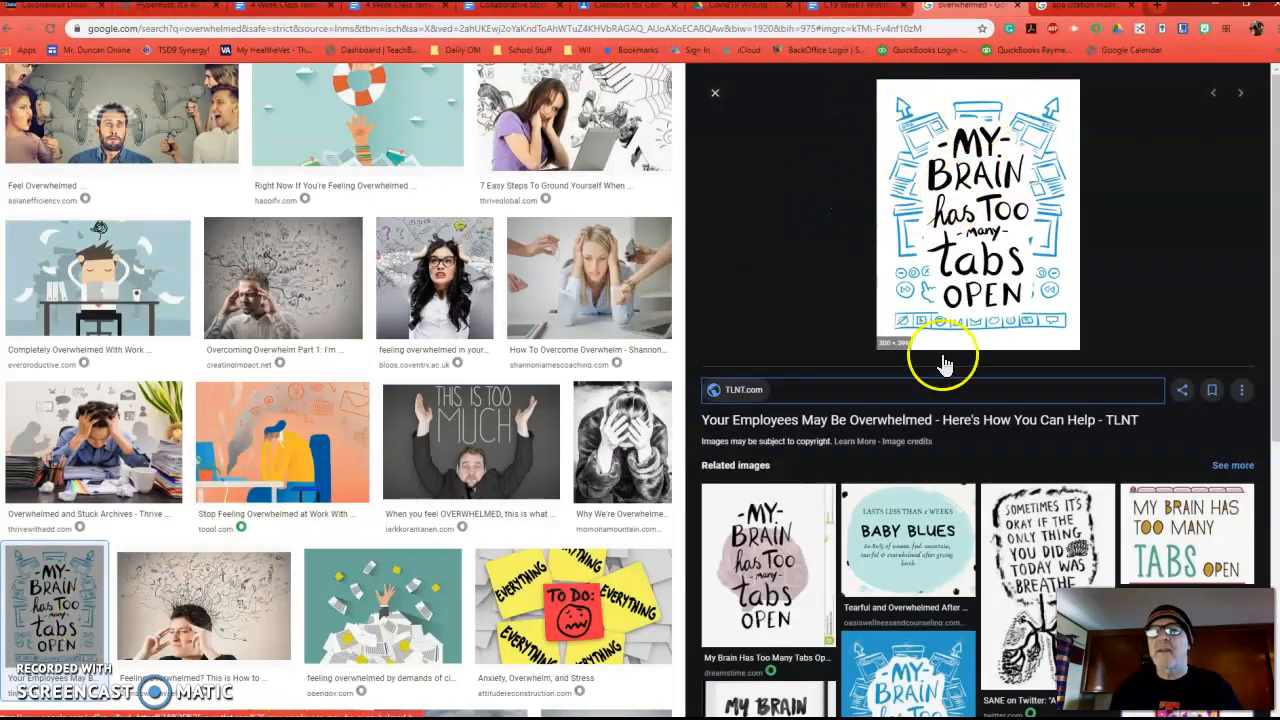
pyautogui.moveTo(964, 260)
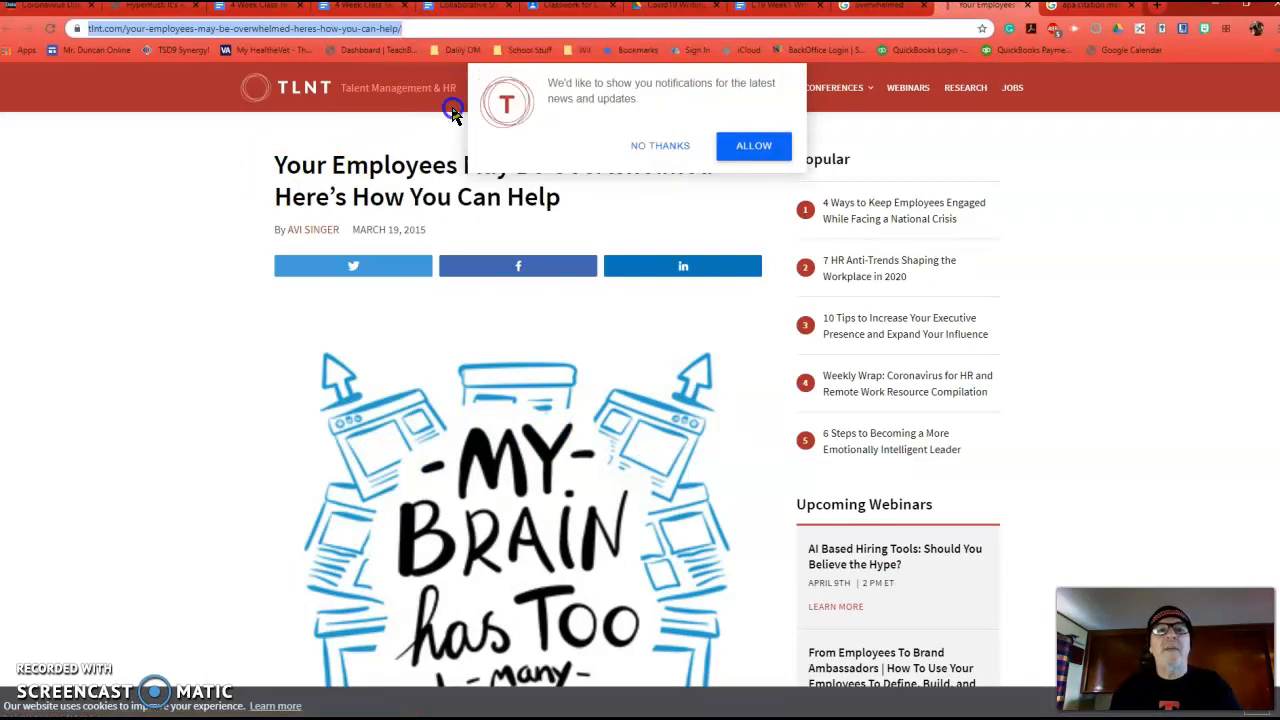
pyautogui.moveTo(196, 238)
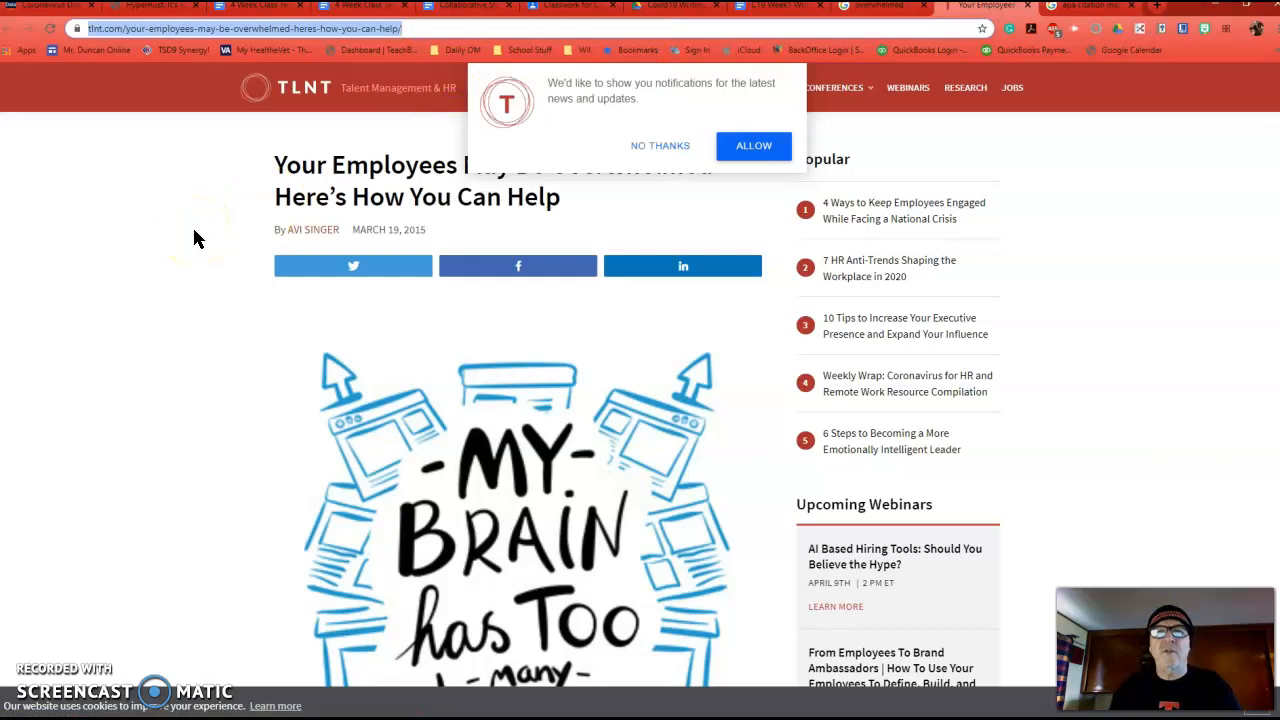
pyautogui.moveTo(1088, 10)
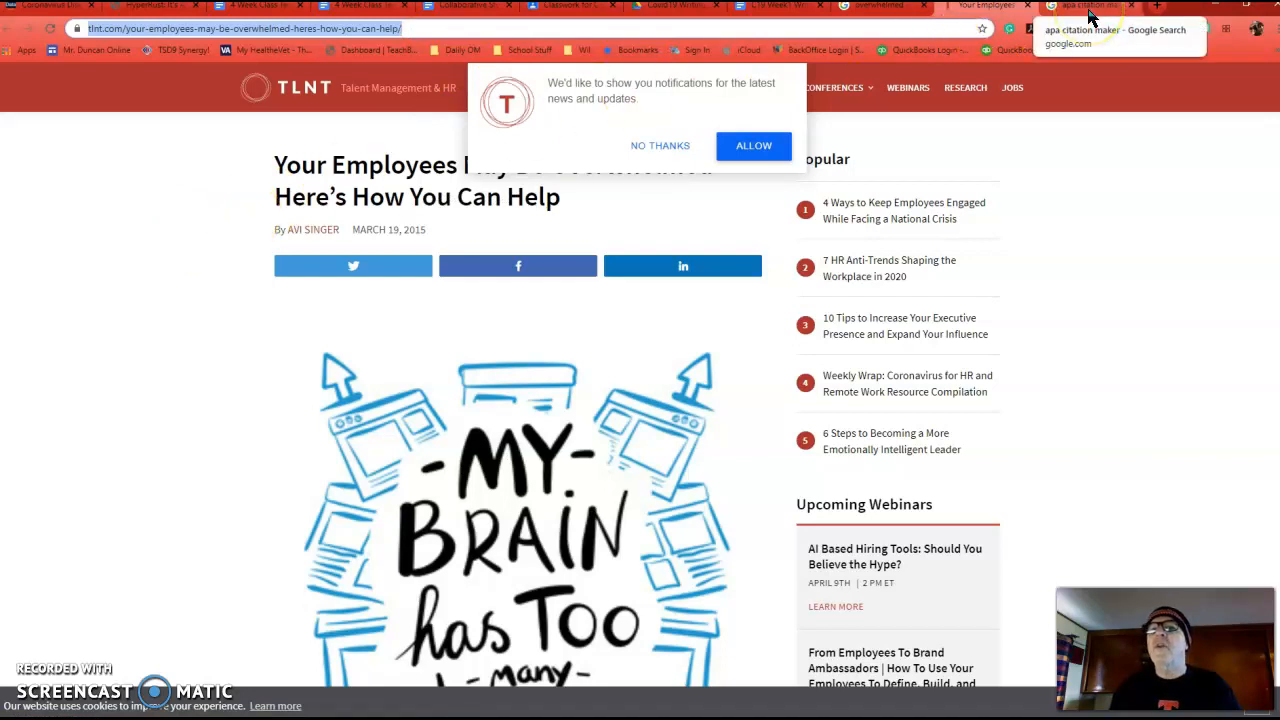
# Step: Search 'apa citation maker' and open the Citation Machine APA generator result
pyautogui.click(1084, 6)
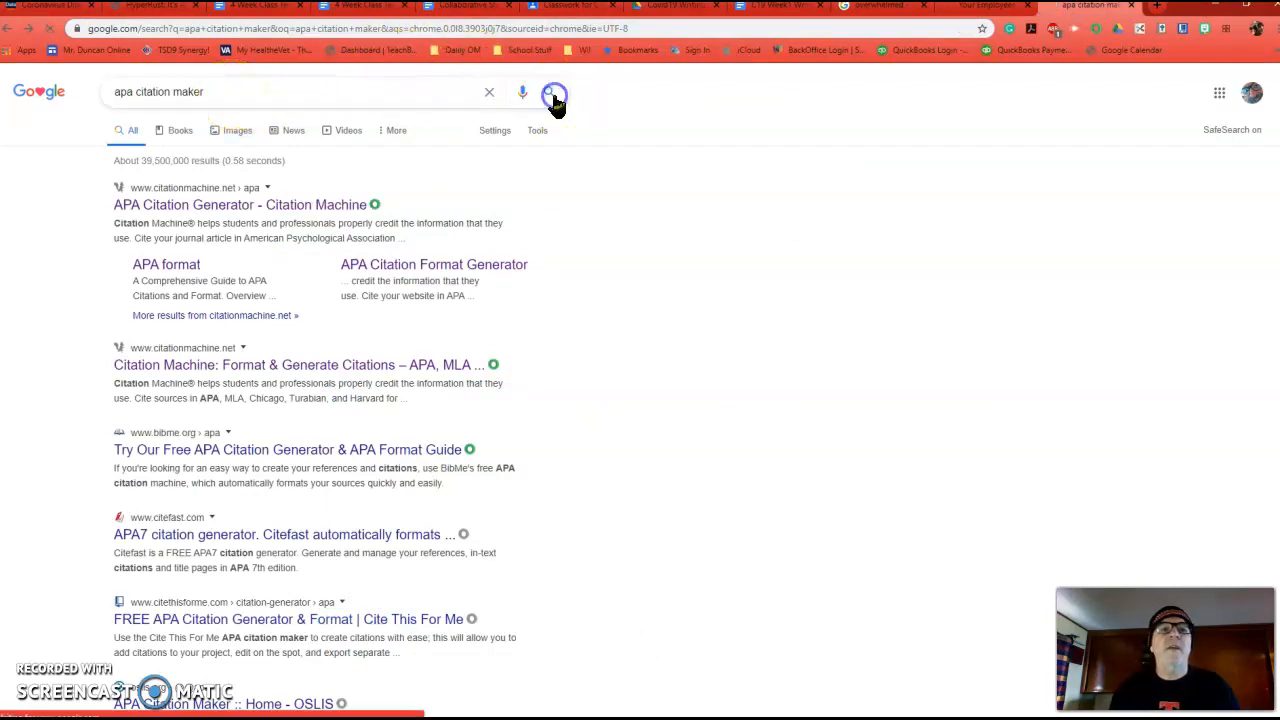
pyautogui.click(556, 94)
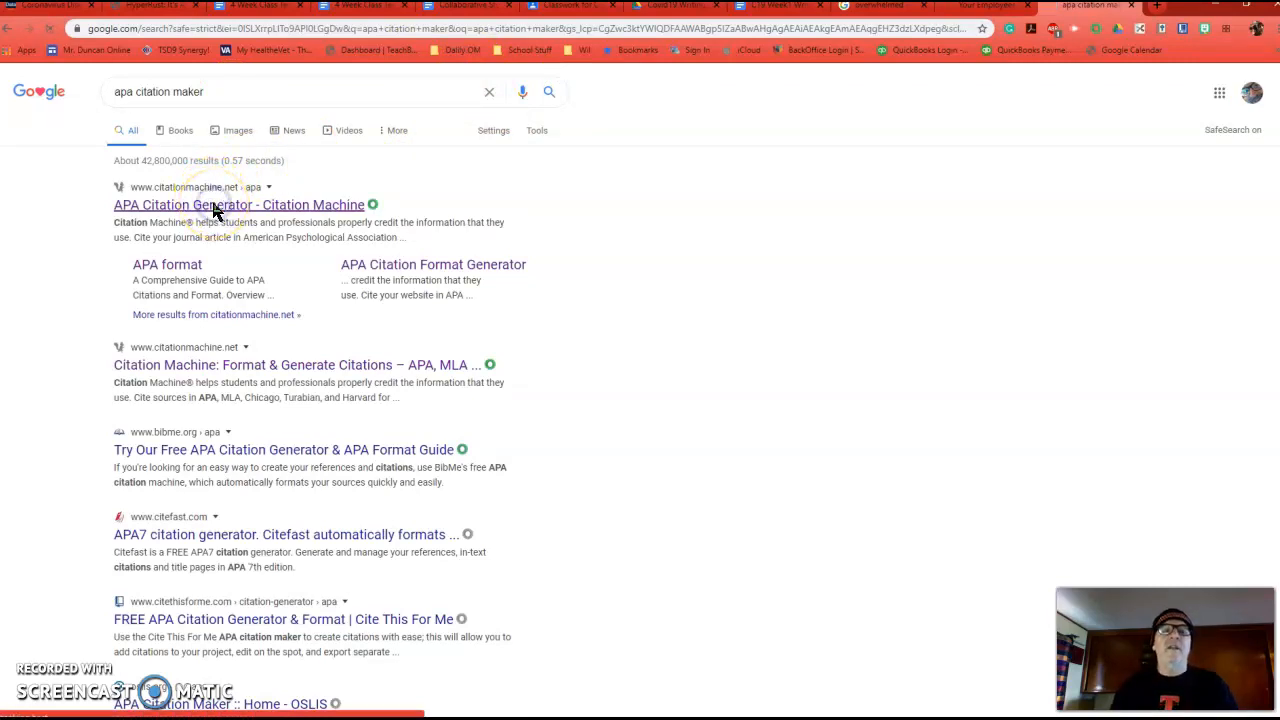
pyautogui.click(238, 204)
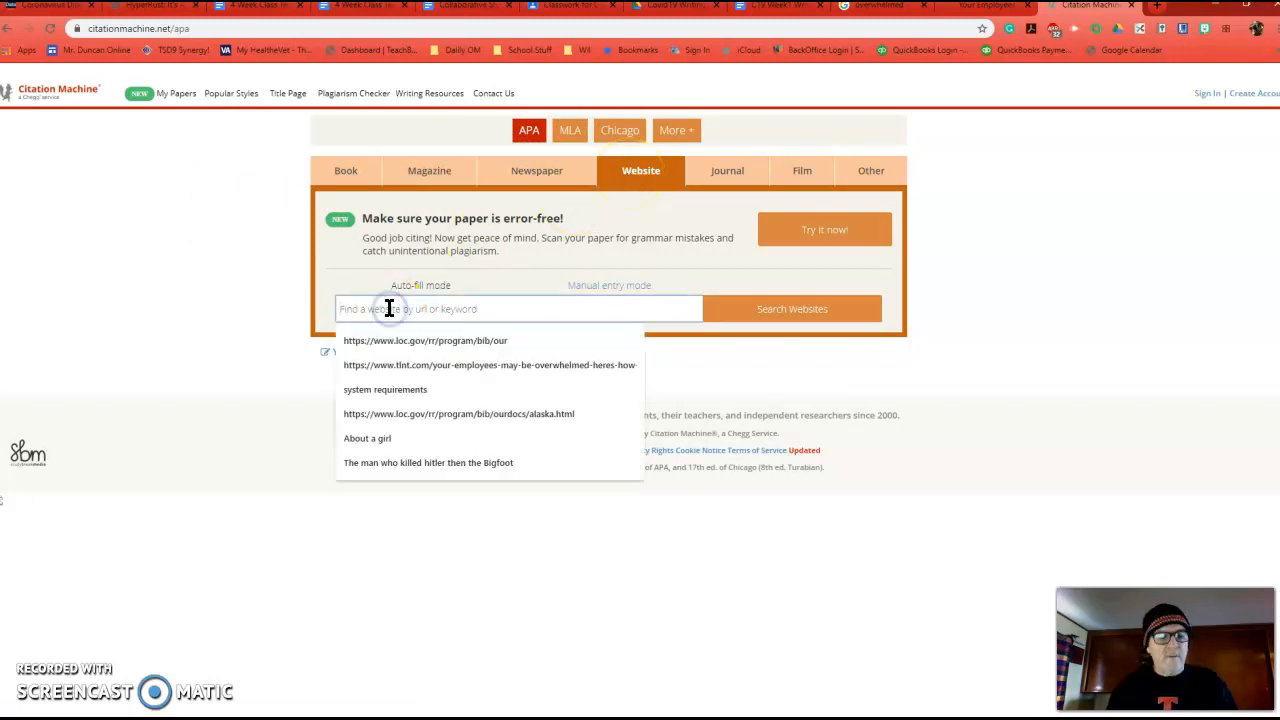
# Step: Paste the TLNT article URL, search websites, and choose the article as the source
pyautogui.click(488, 364)
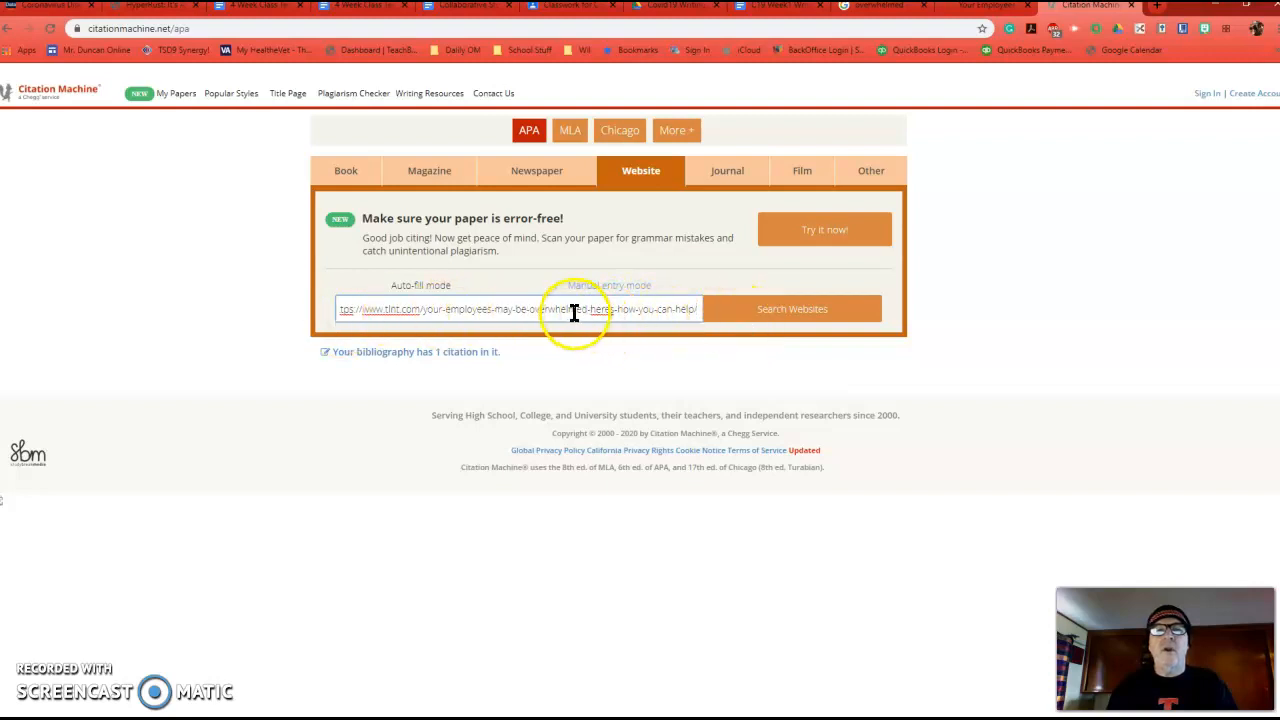
pyautogui.rightClick(540, 308)
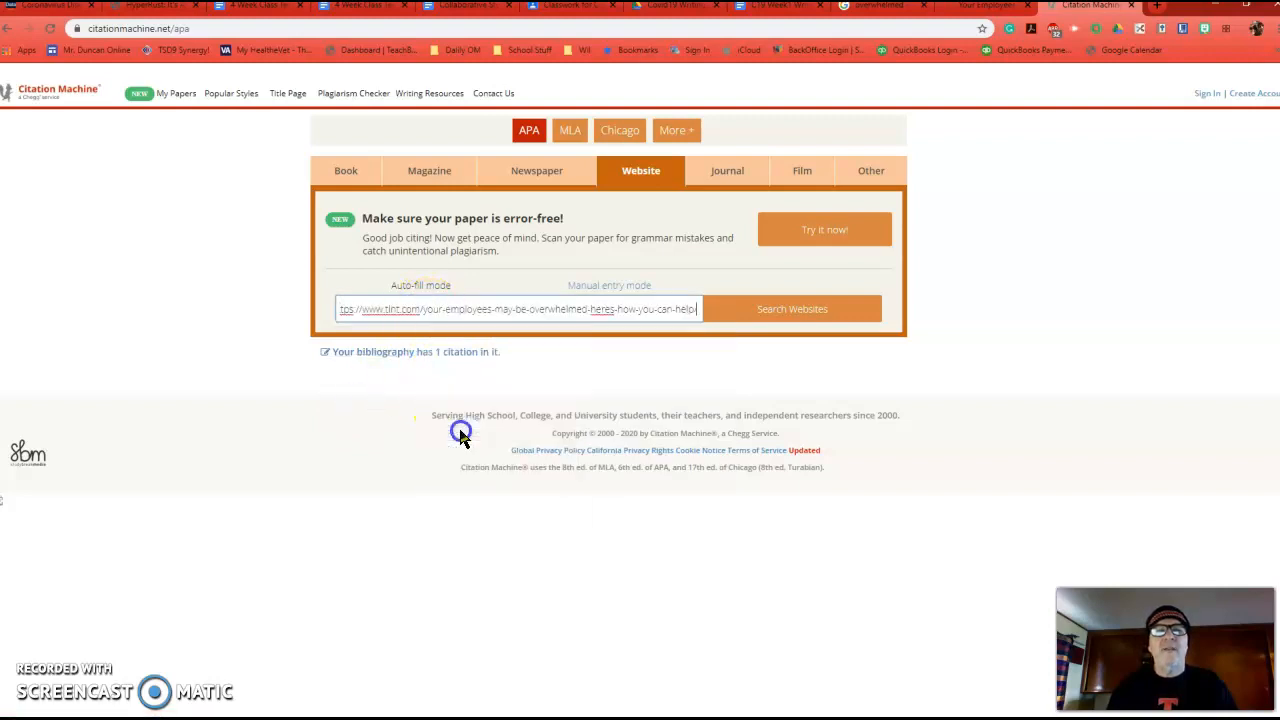
pyautogui.moveTo(764, 308)
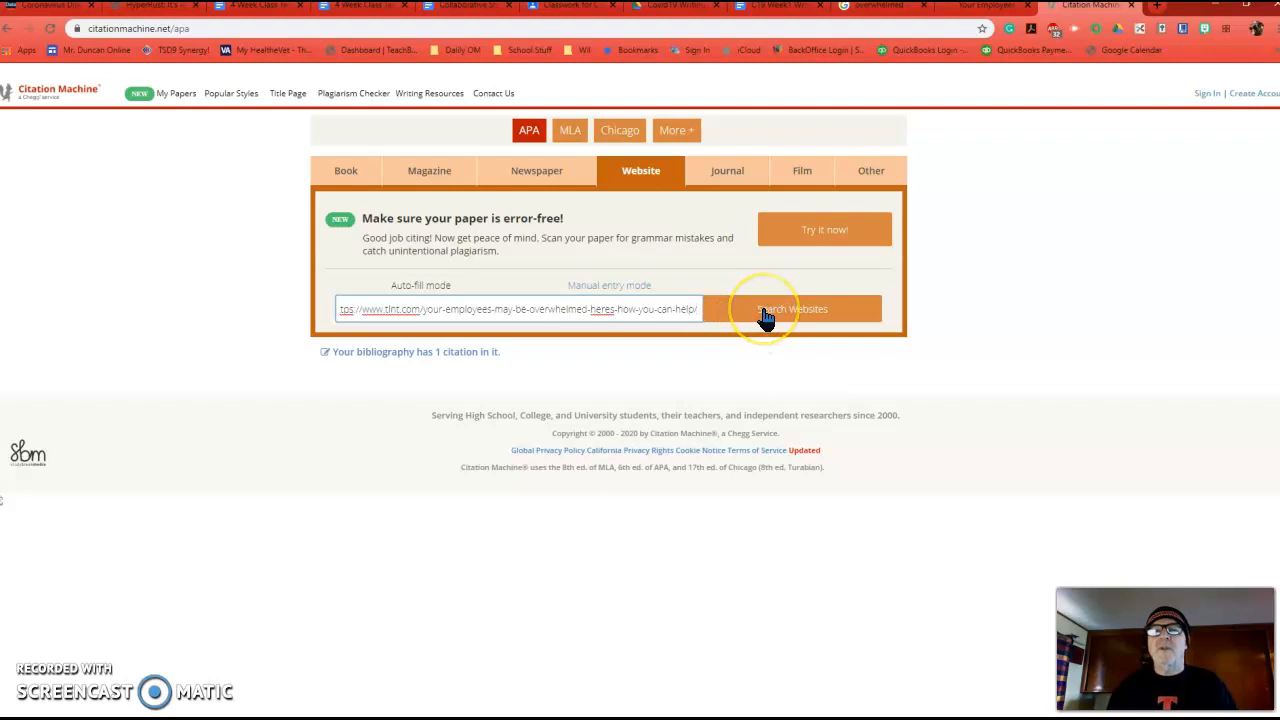
pyautogui.click(788, 308)
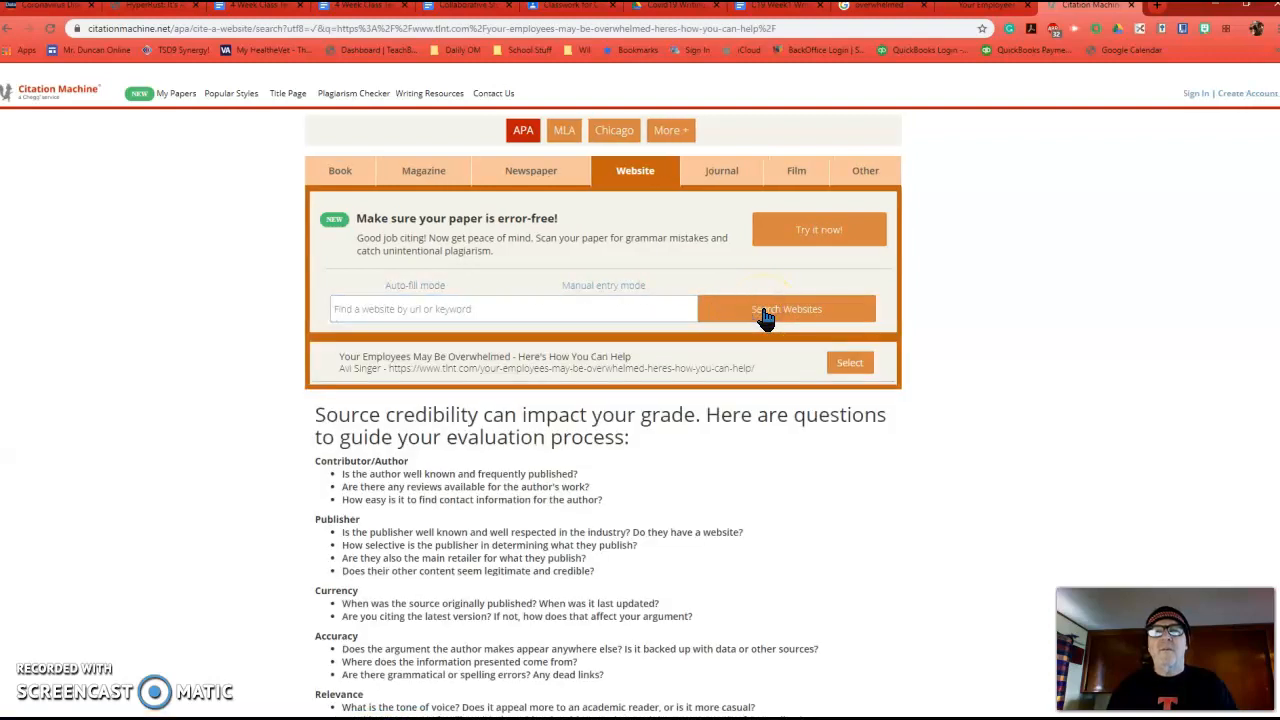
pyautogui.moveTo(624, 366)
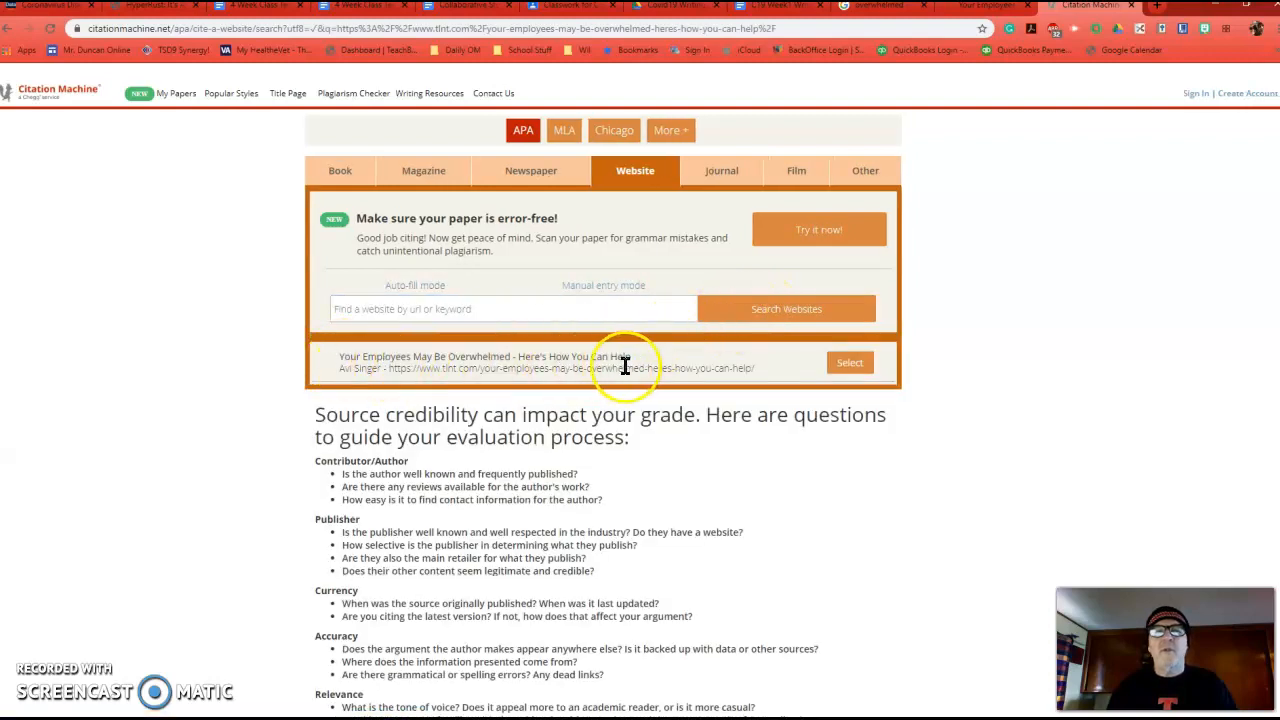
pyautogui.click(848, 362)
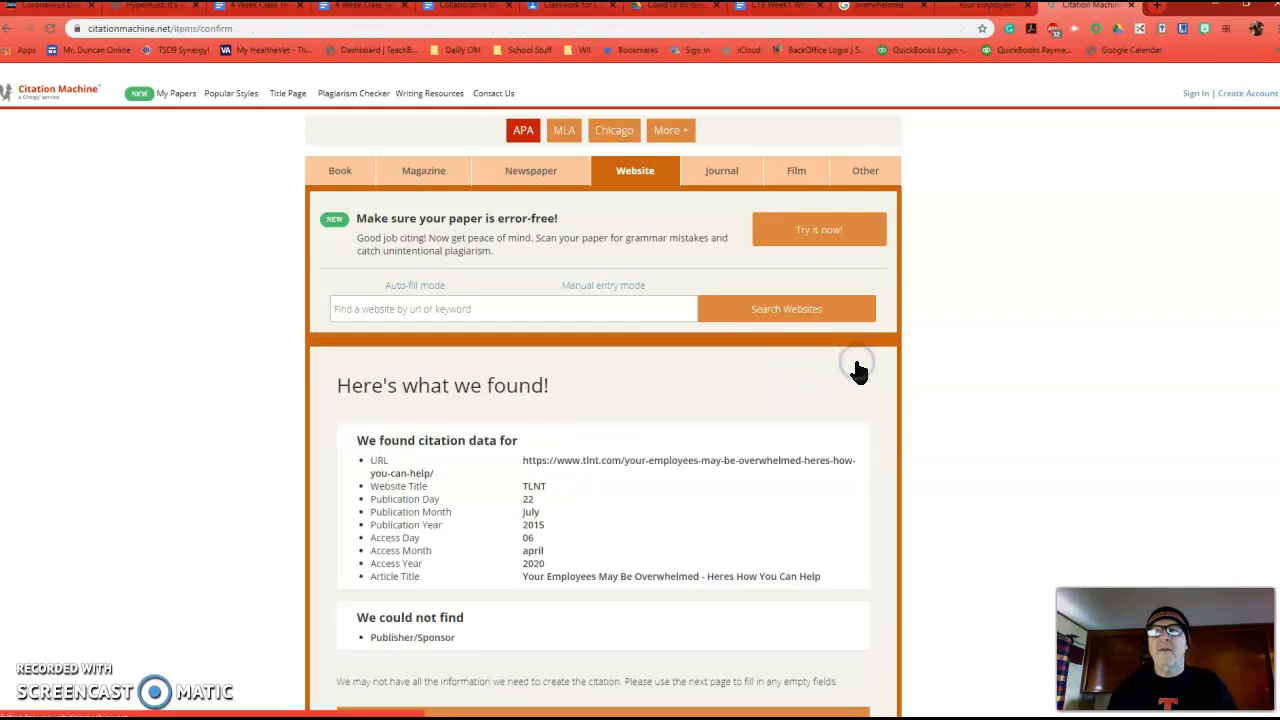
pyautogui.moveTo(484, 600)
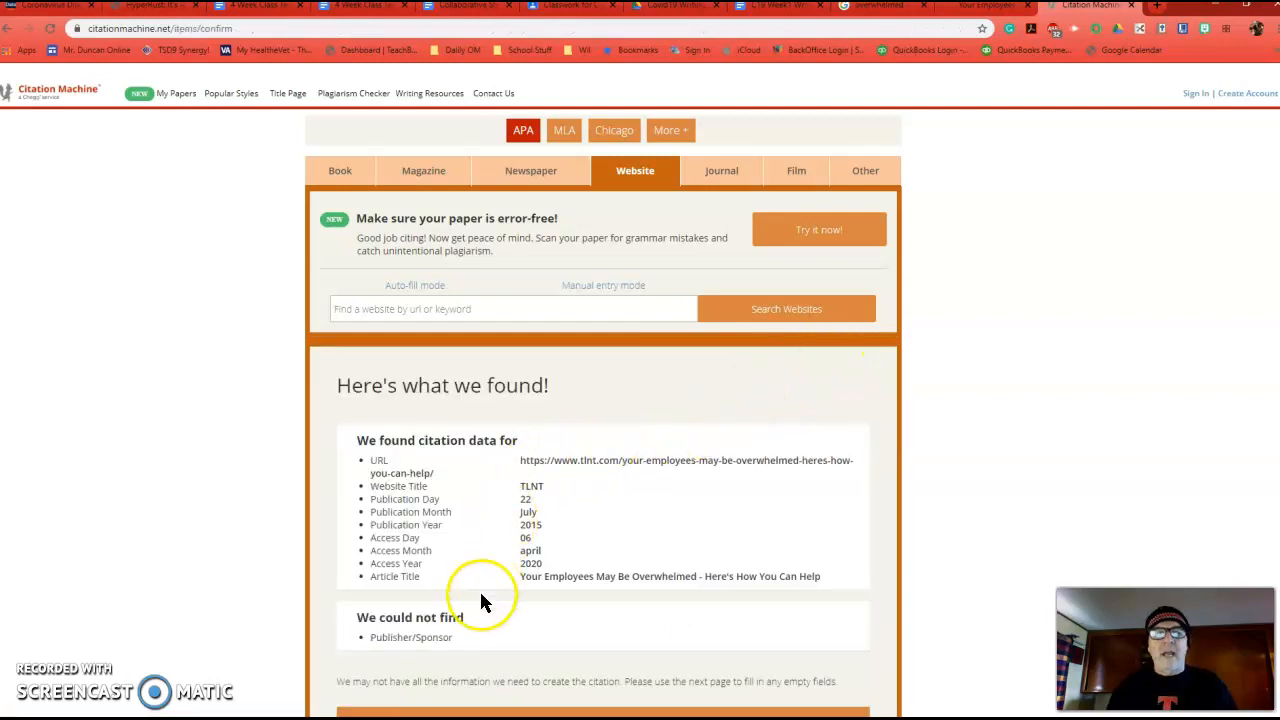
pyautogui.scroll(-3)
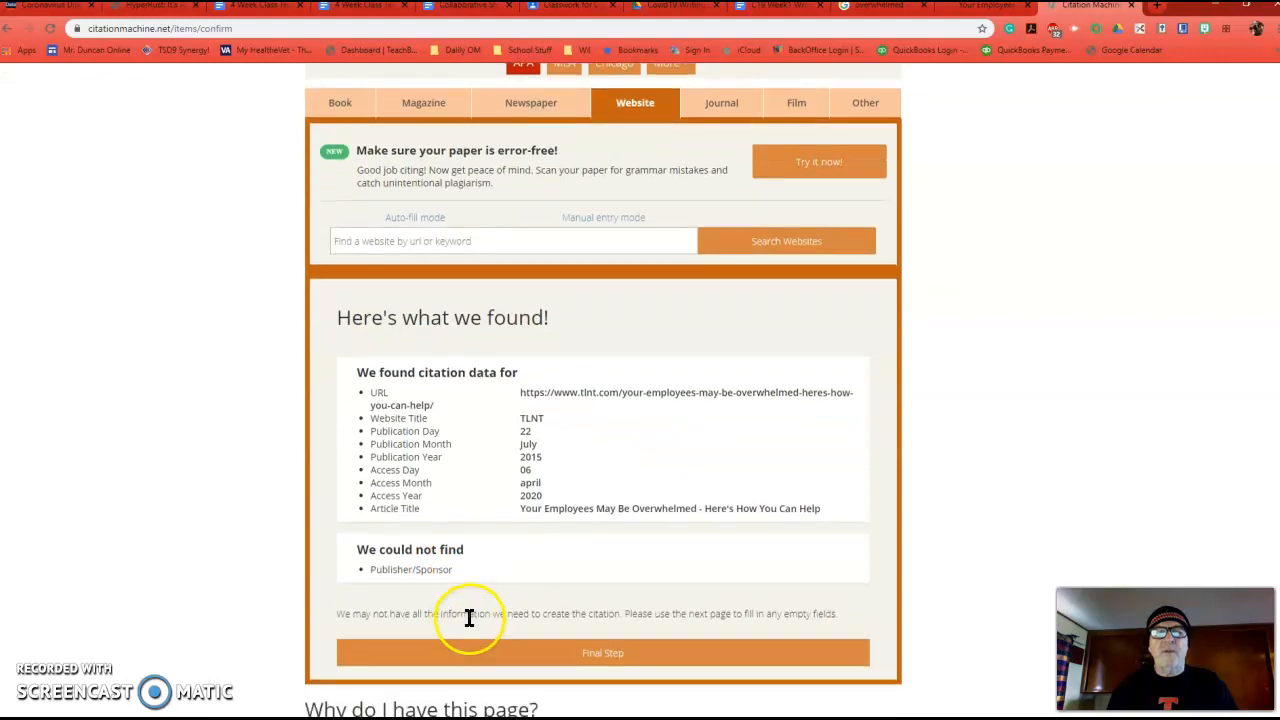
pyautogui.moveTo(516, 588)
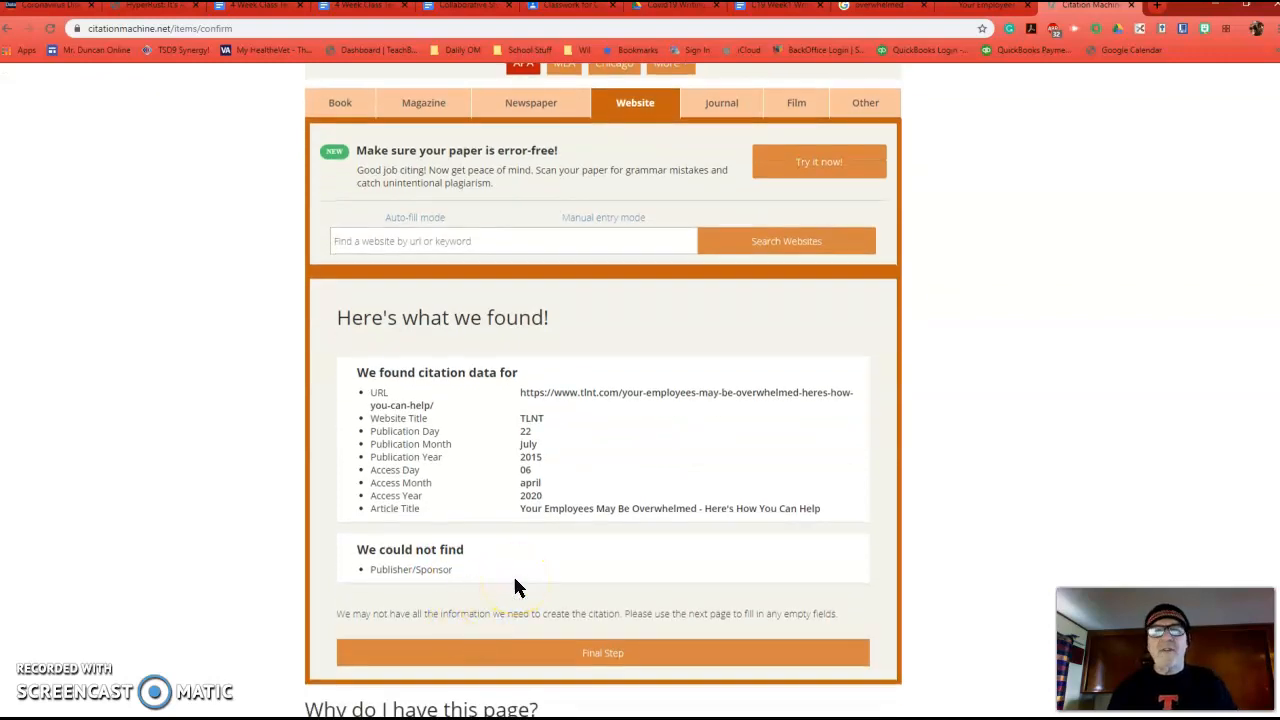
pyautogui.moveTo(602, 652)
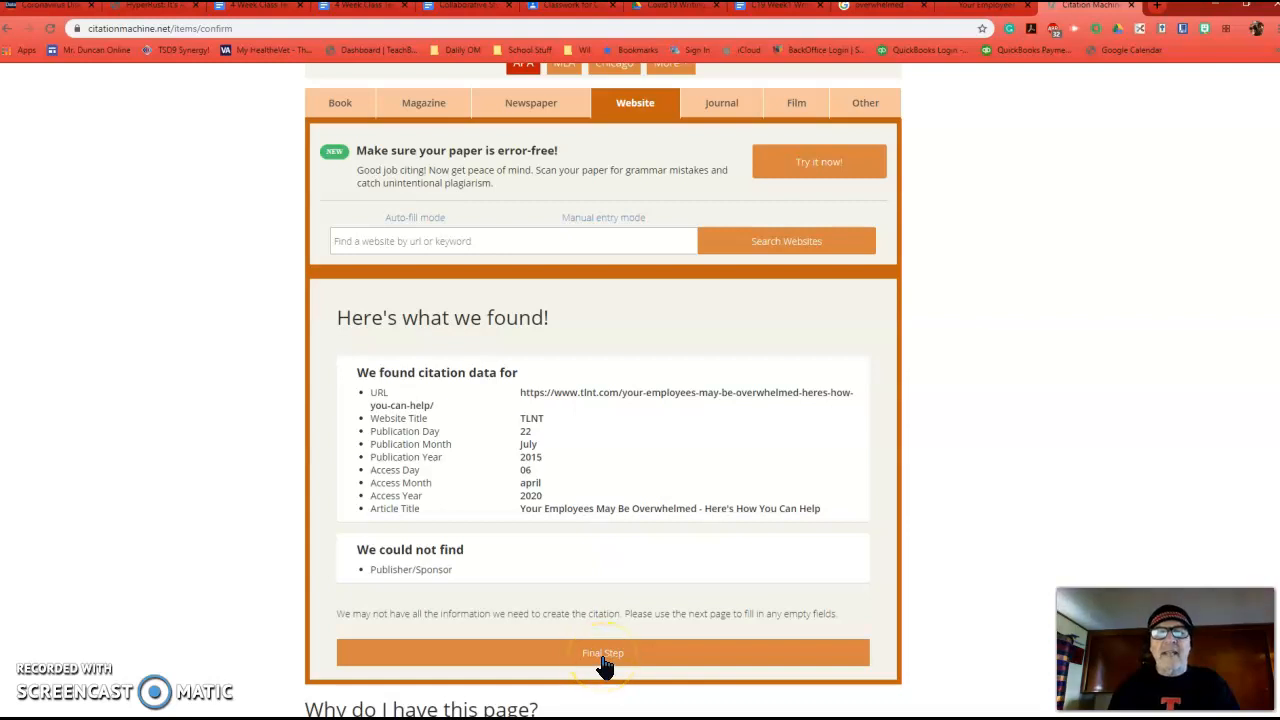
# Step: Continue to the final citation form and check the article's author, Avi Singer
pyautogui.click(602, 652)
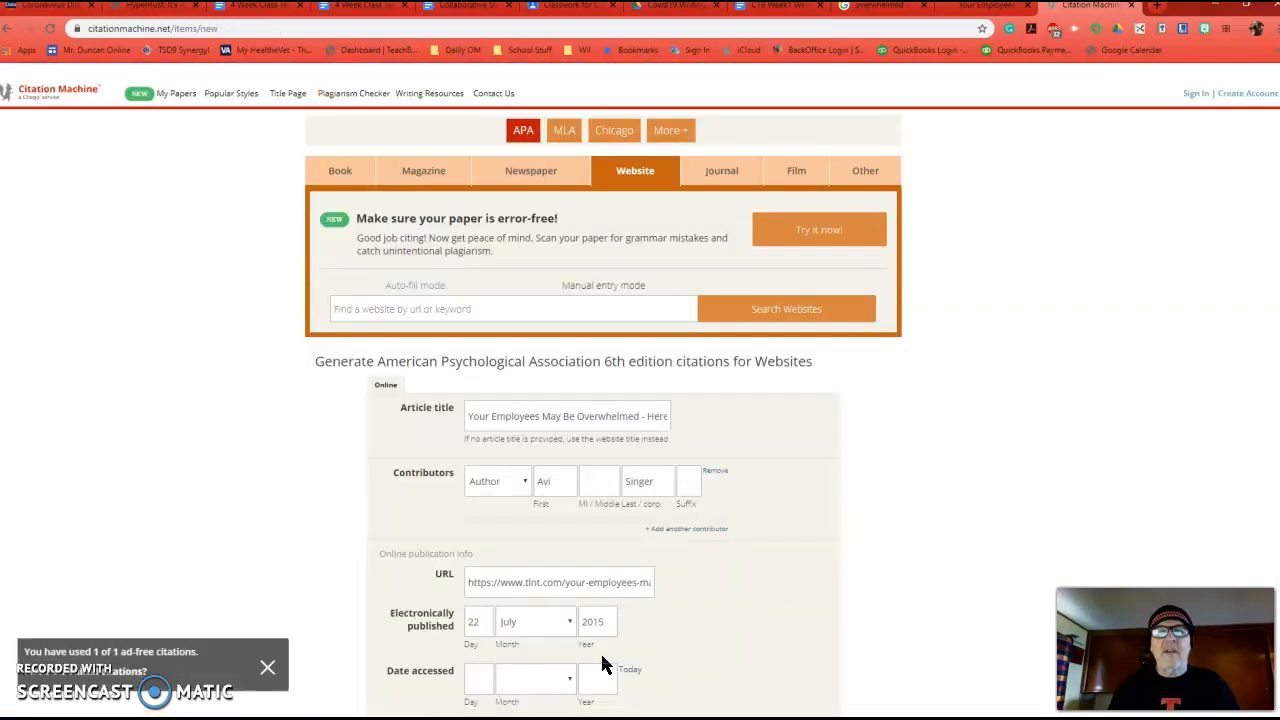
pyautogui.moveTo(404, 408)
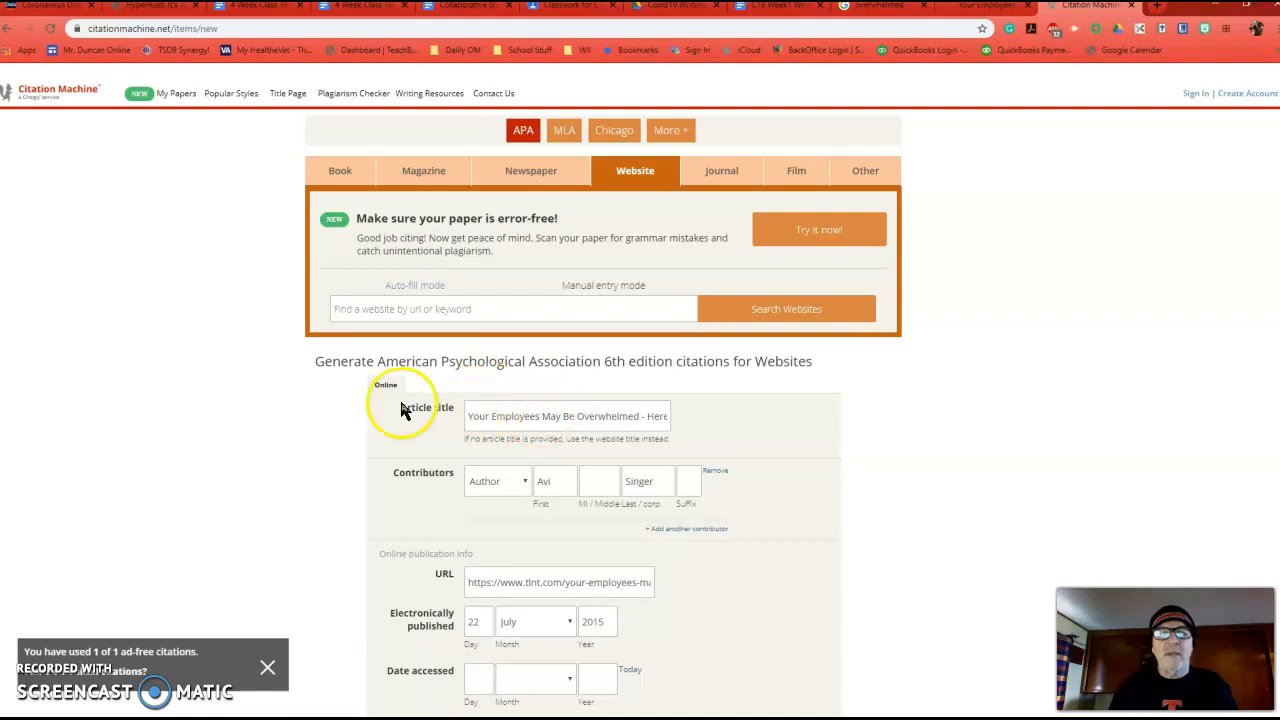
pyautogui.moveTo(770, 500)
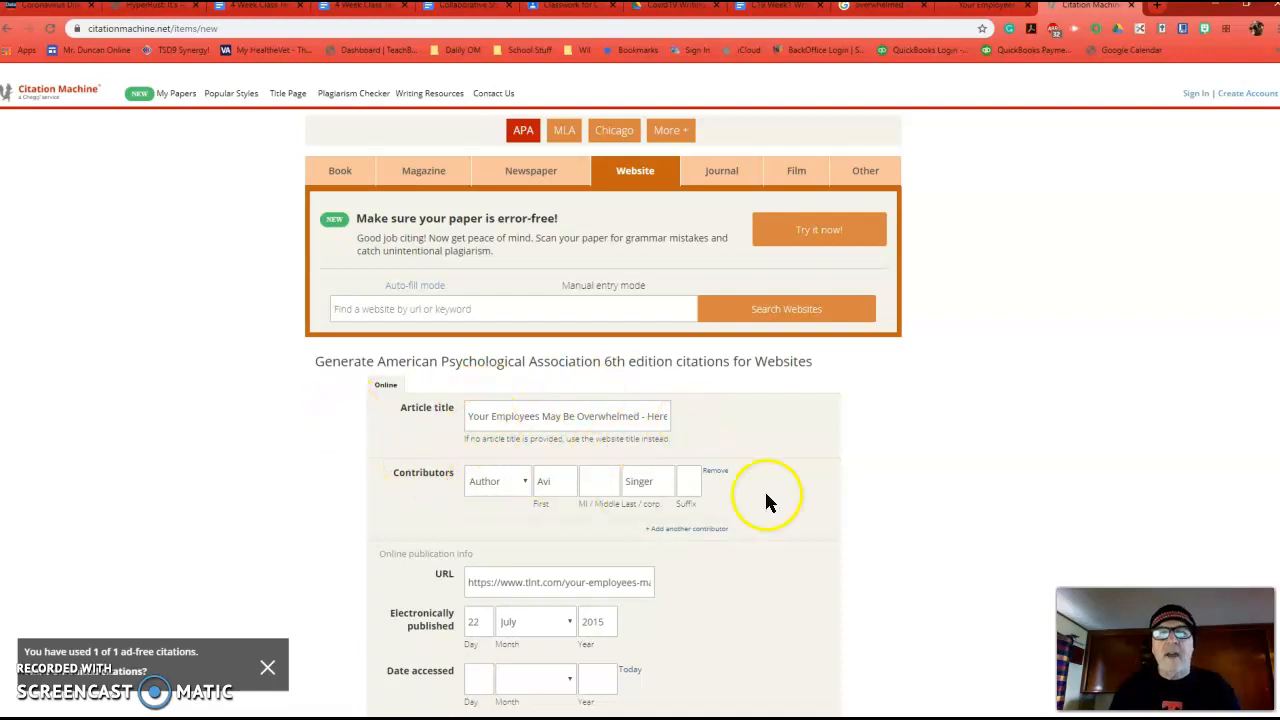
pyautogui.moveTo(512, 492)
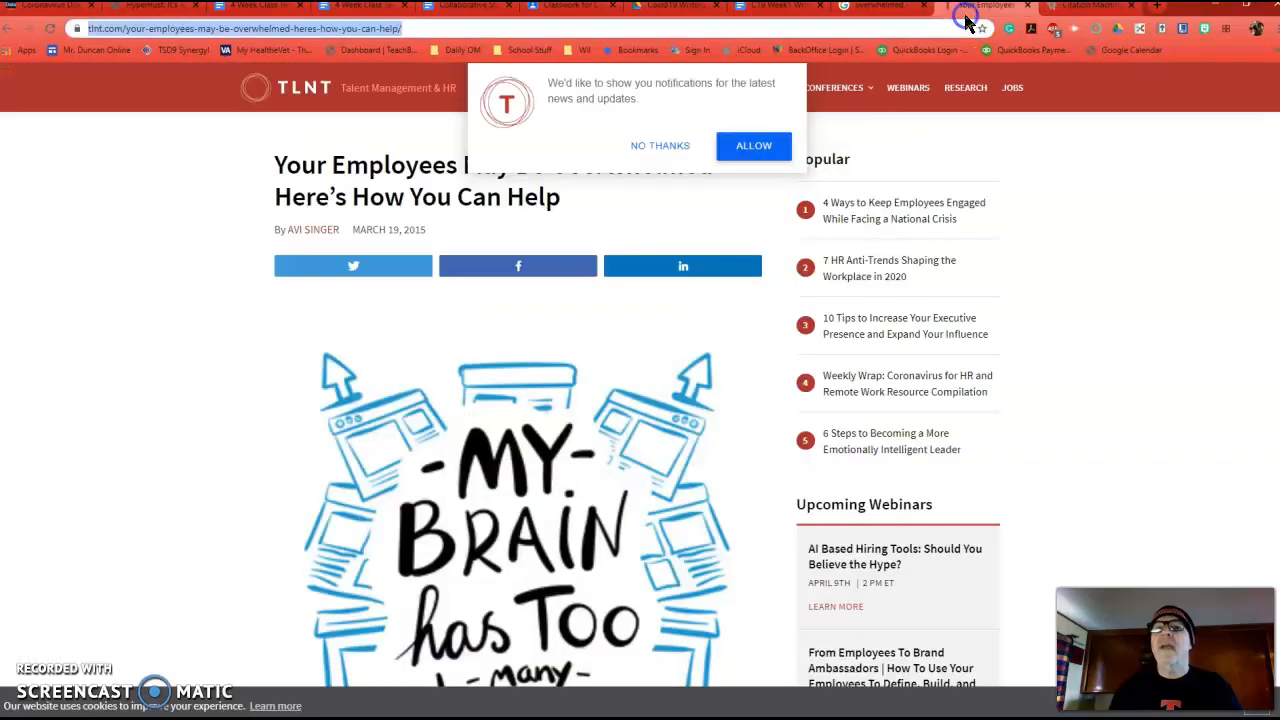
pyautogui.moveTo(304, 110)
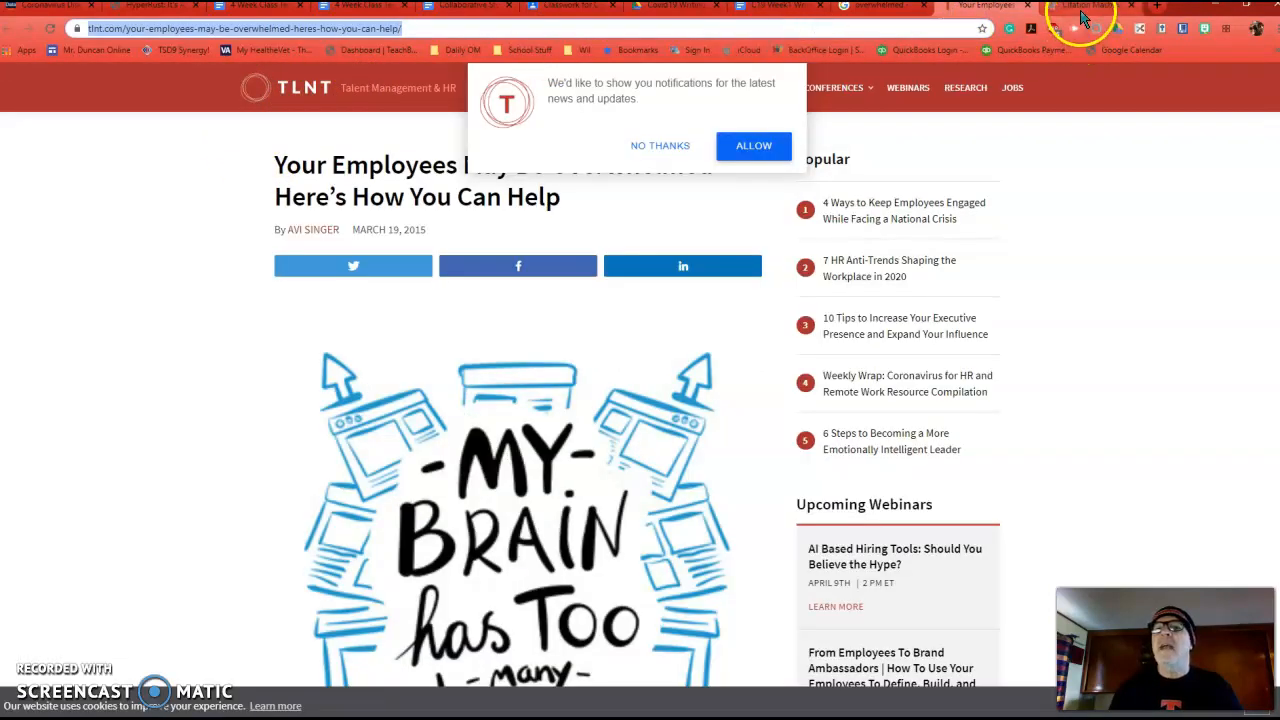
pyautogui.click(1076, 6)
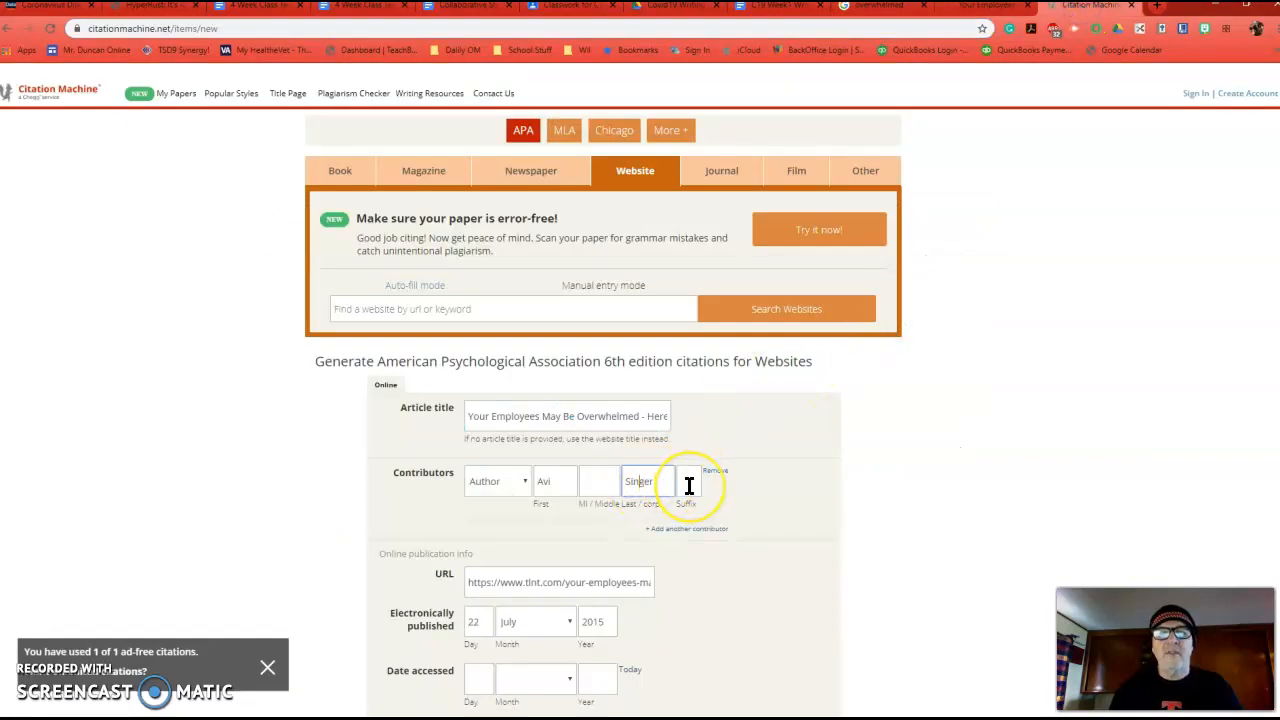
pyautogui.scroll(-3)
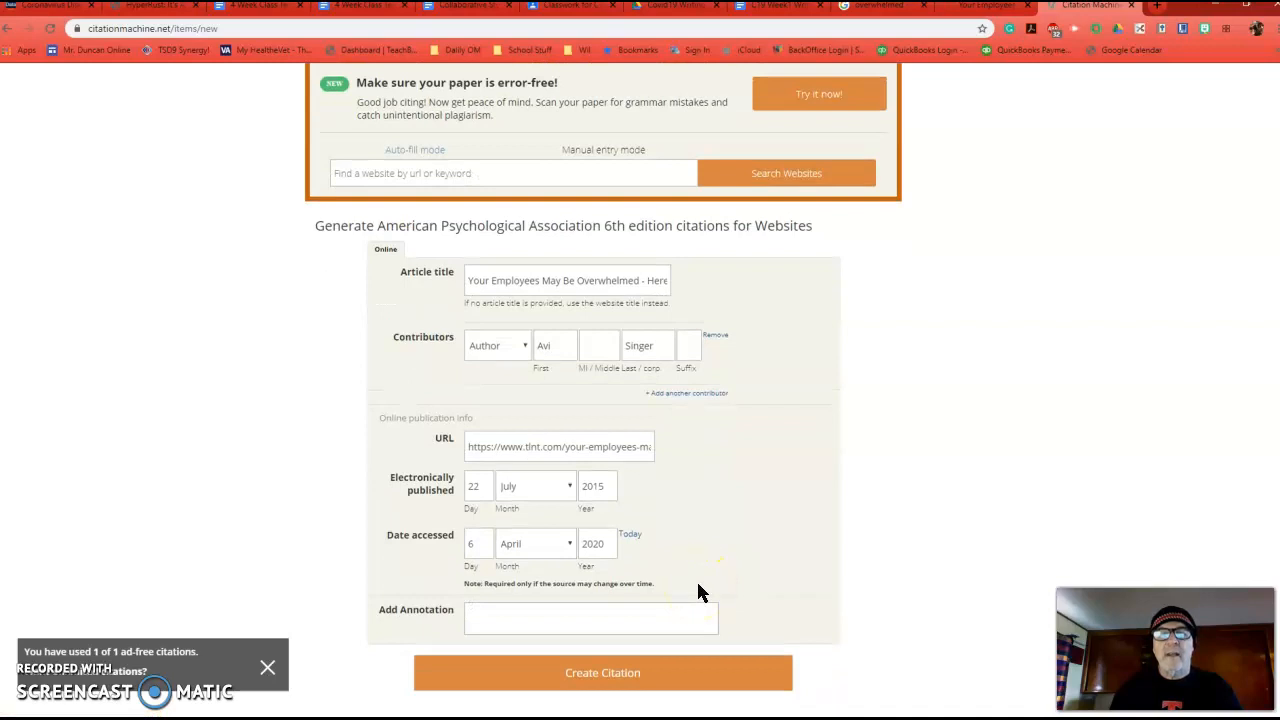
pyautogui.moveTo(530, 430)
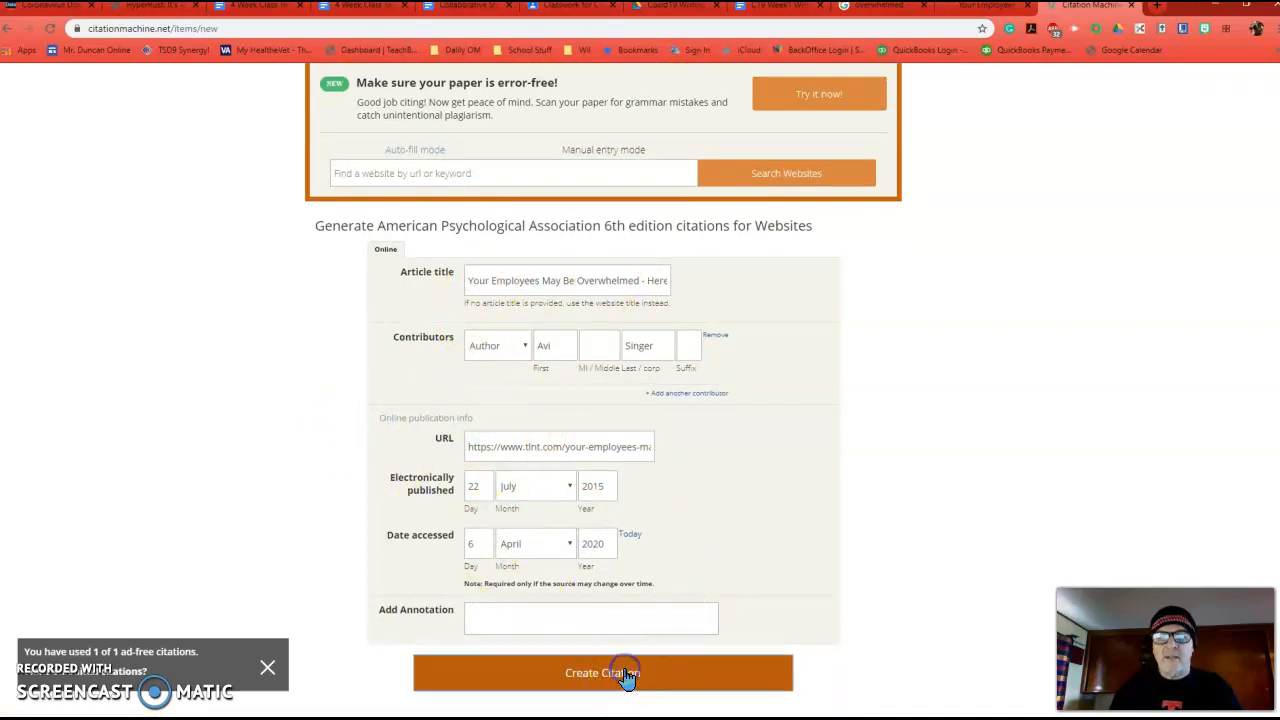
# Step: Disable Adblock Plus for the site, reload, and copy the finished APA citation
pyautogui.click(602, 672)
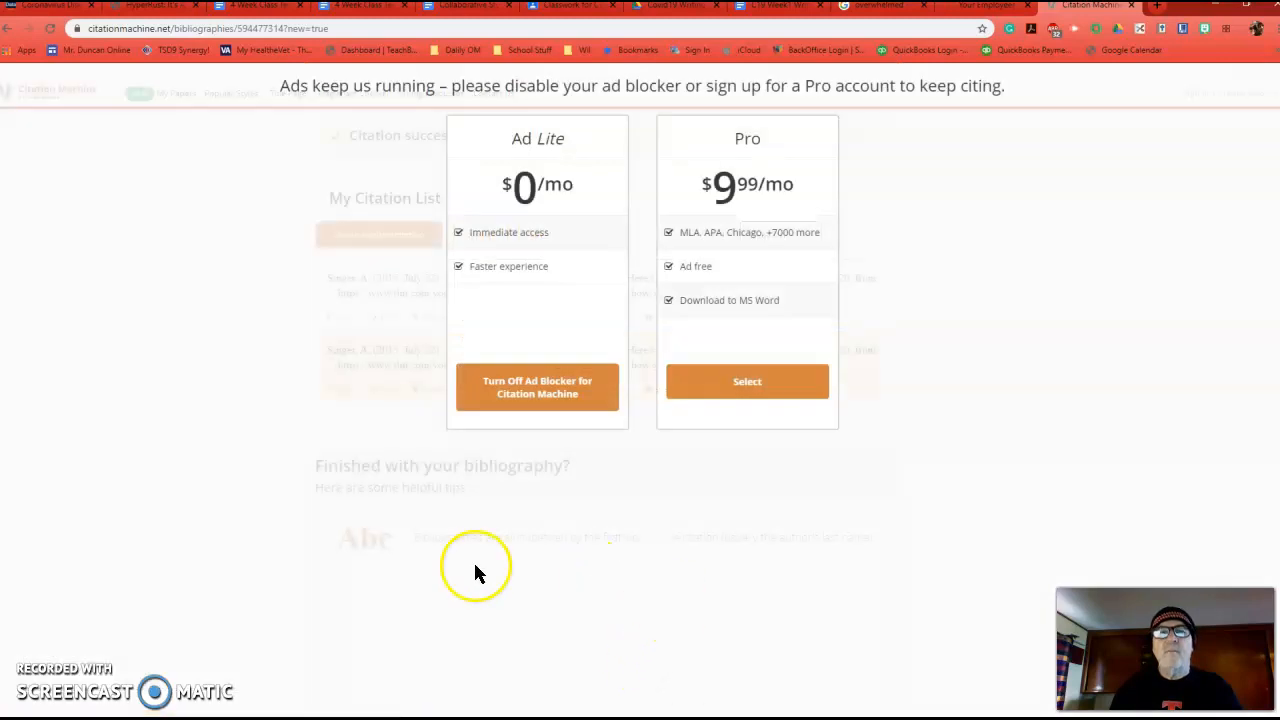
pyautogui.moveTo(536, 388)
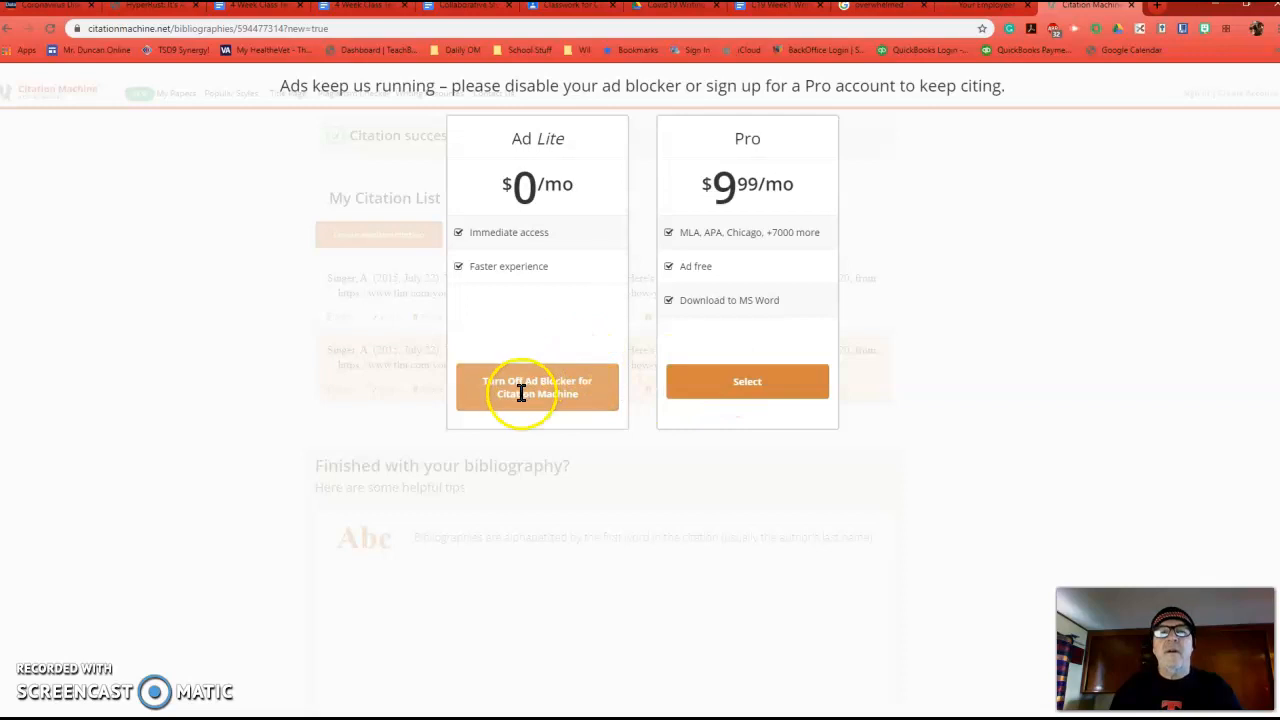
pyautogui.click(536, 388)
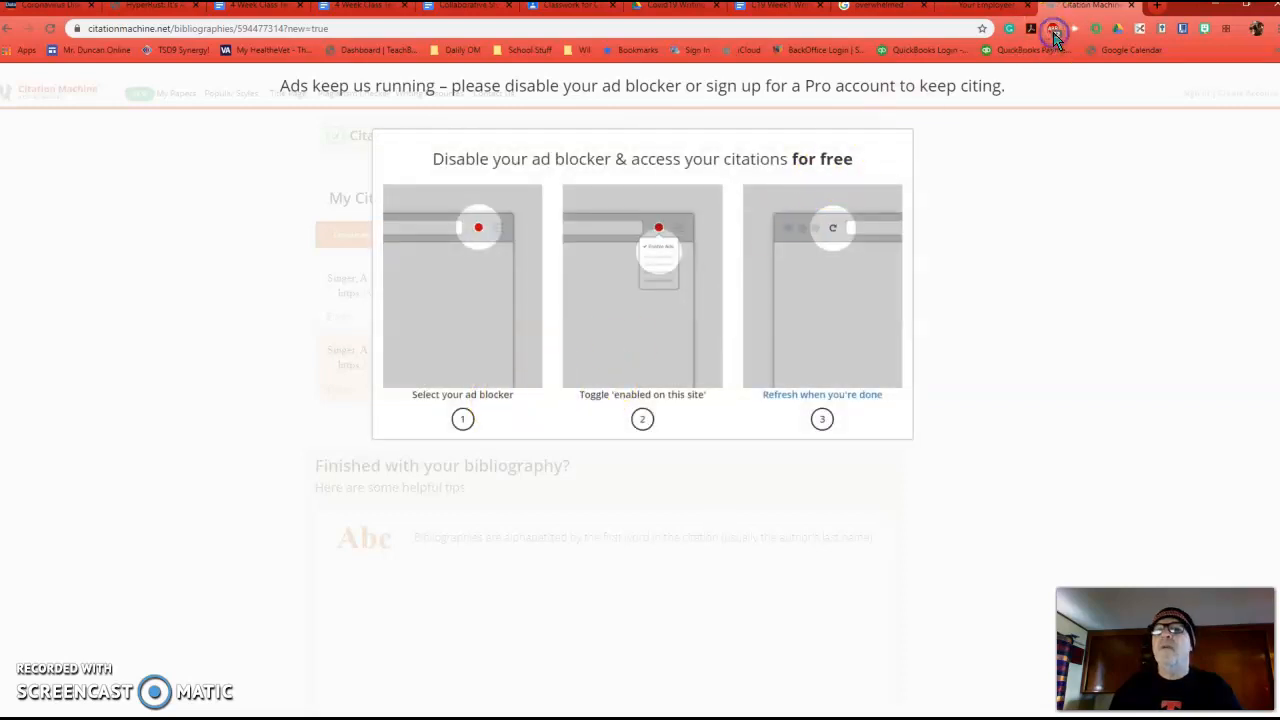
pyautogui.click(1054, 30)
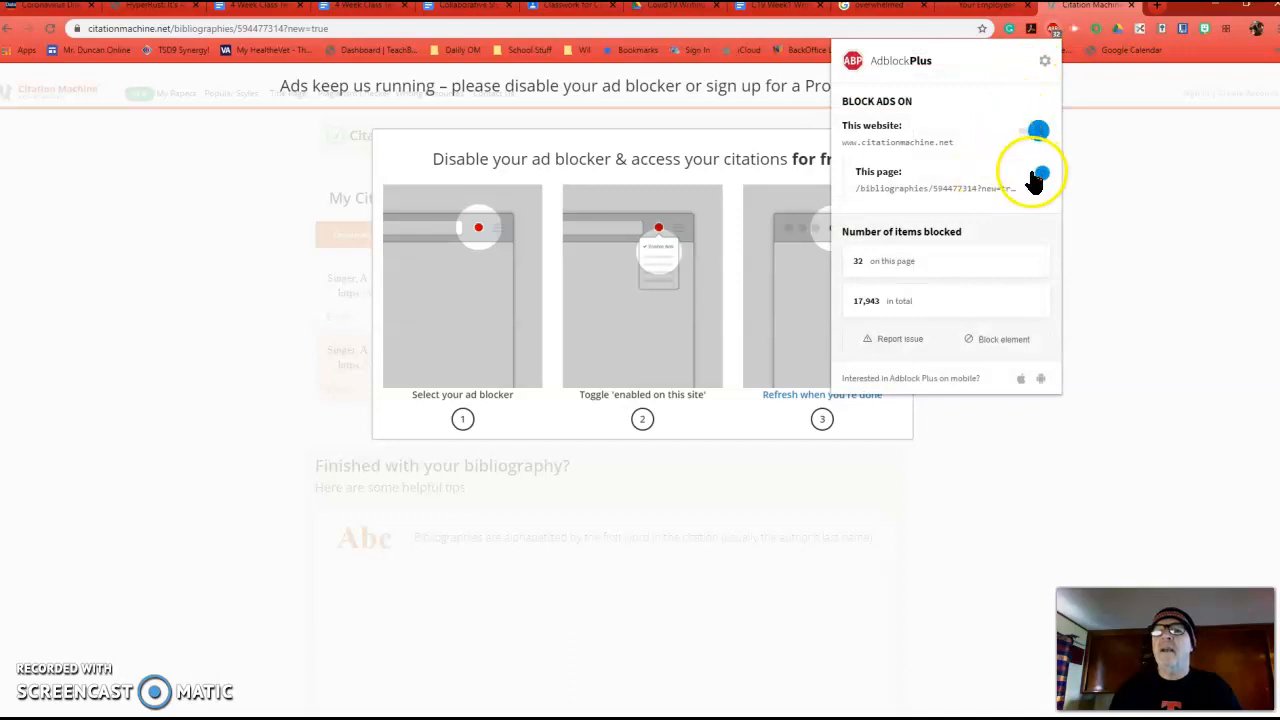
pyautogui.click(928, 304)
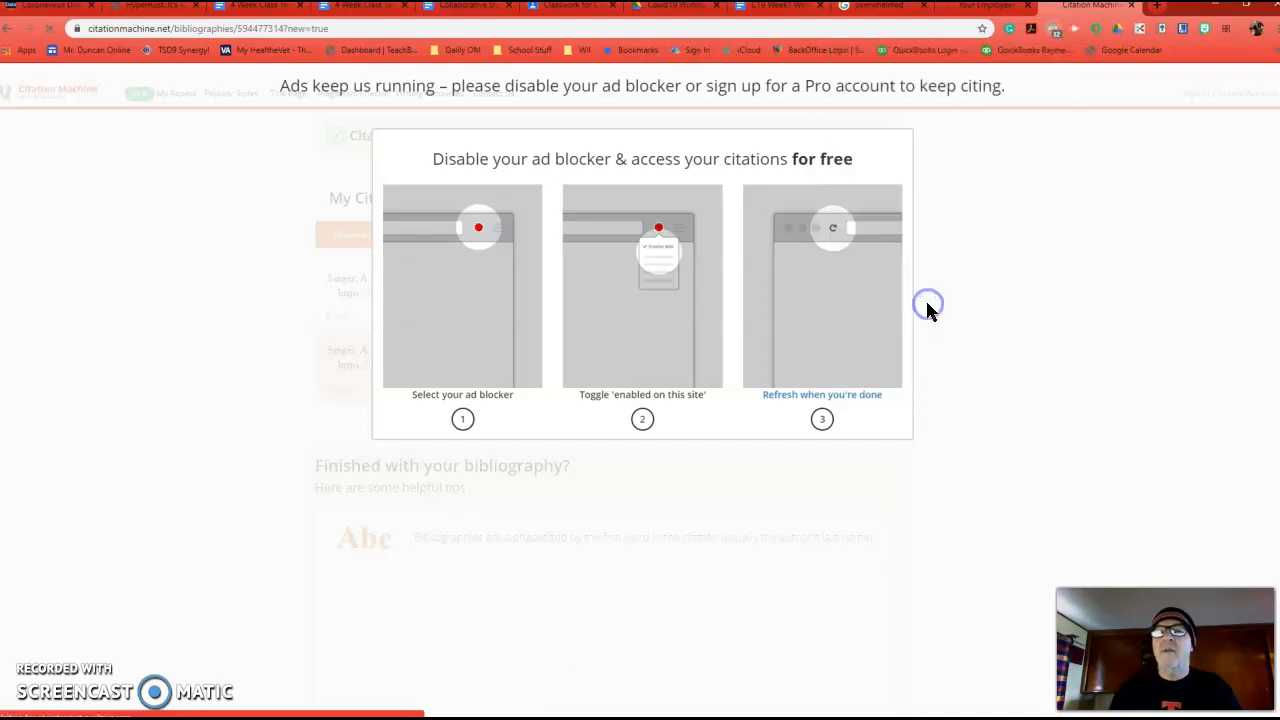
pyautogui.click(928, 304)
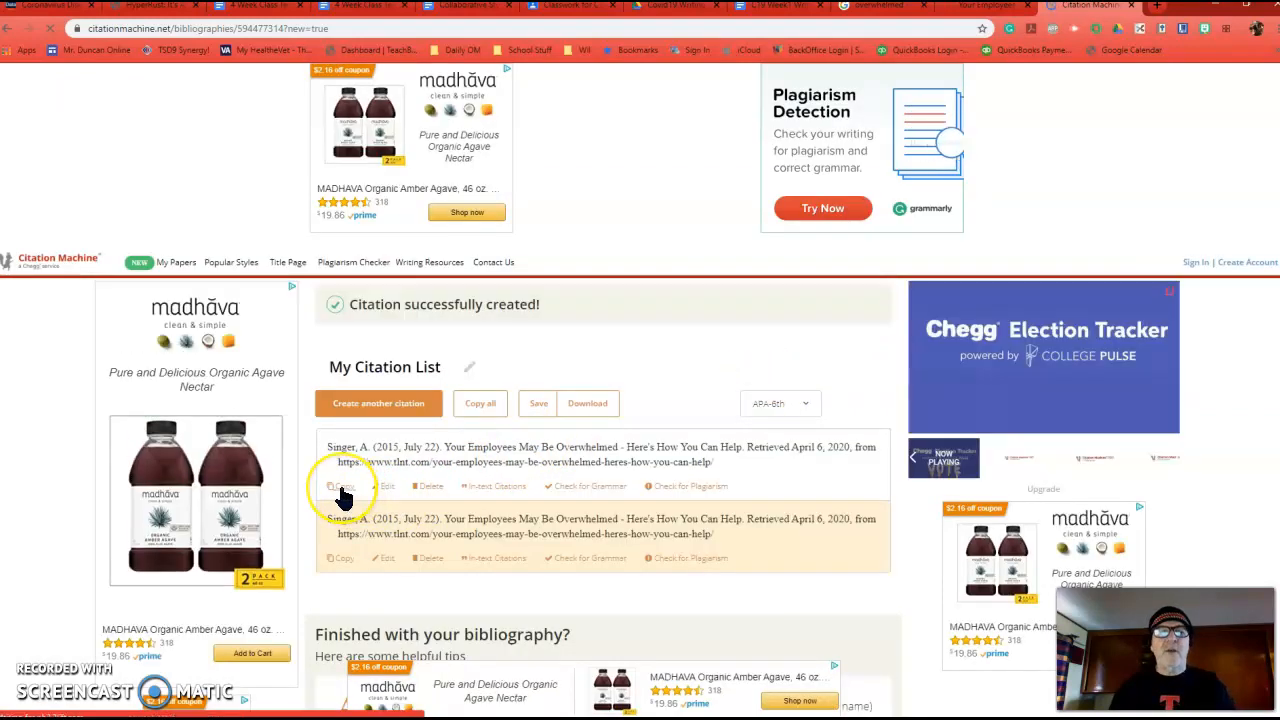
pyautogui.click(344, 486)
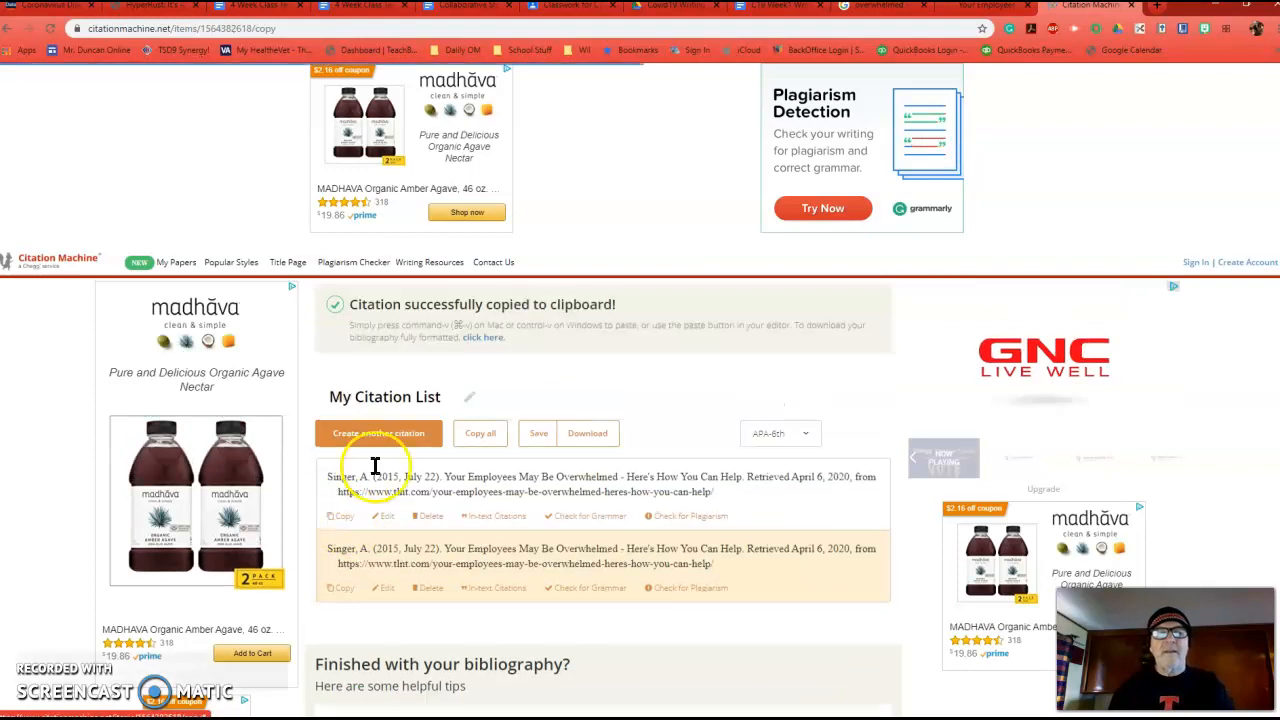
pyautogui.moveTo(770, 8)
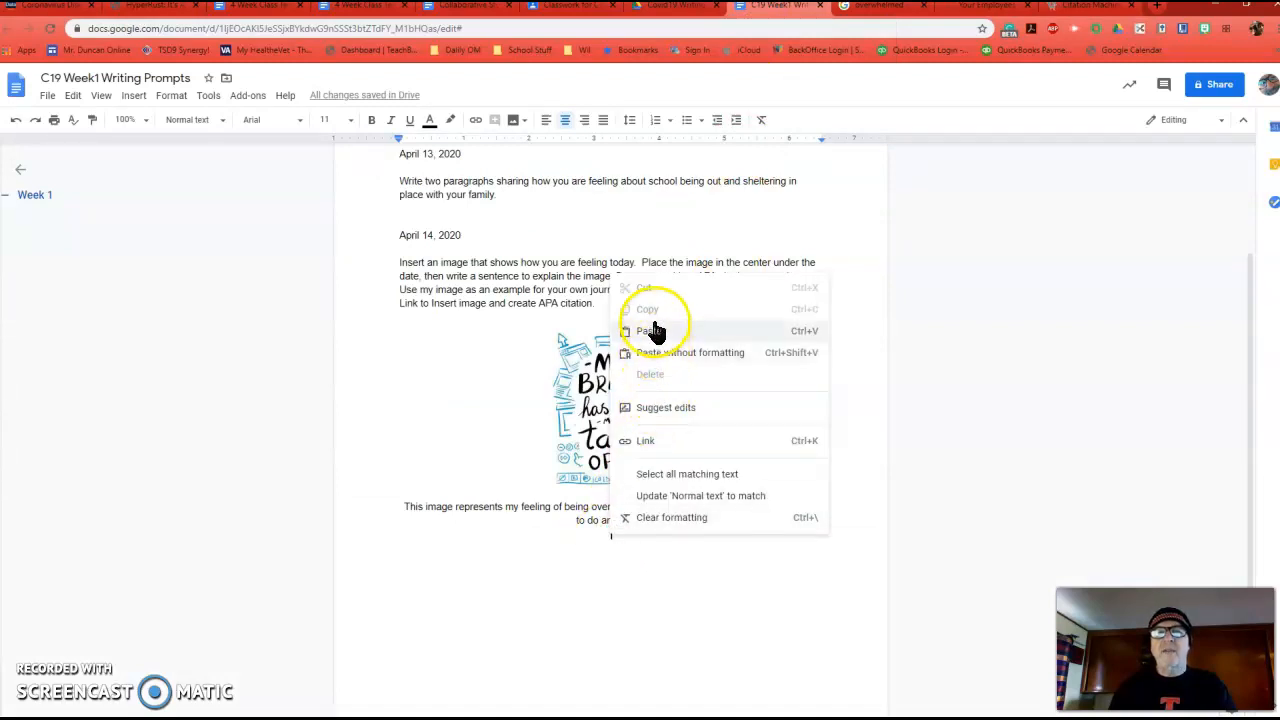
# Step: Paste the APA citation beneath the image sentence and left-align it
pyautogui.click(648, 330)
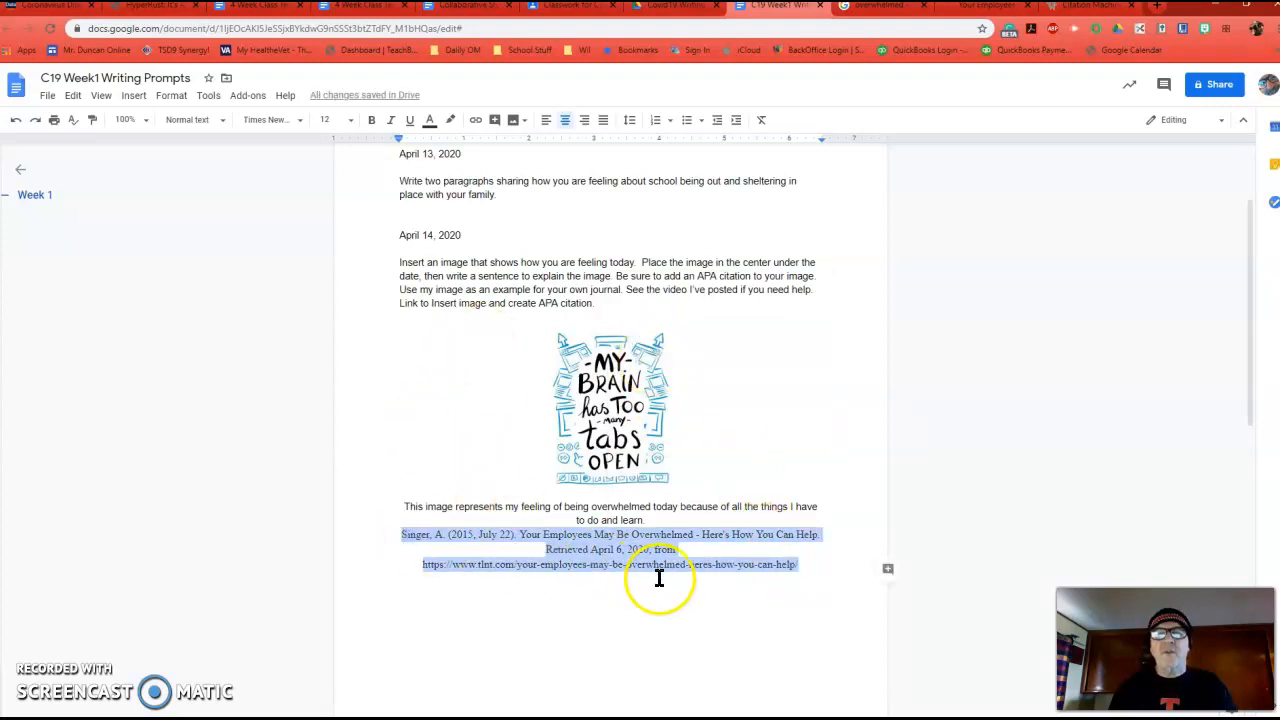
pyautogui.moveTo(546, 120)
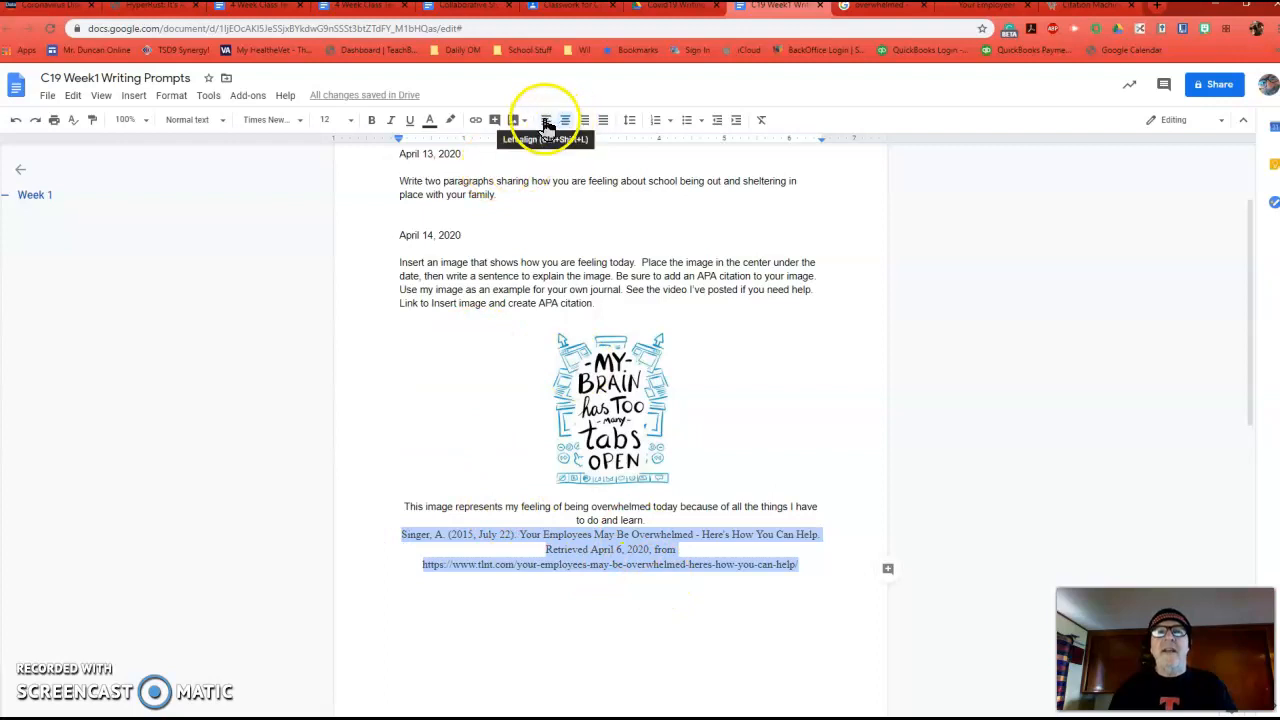
pyautogui.click(546, 120)
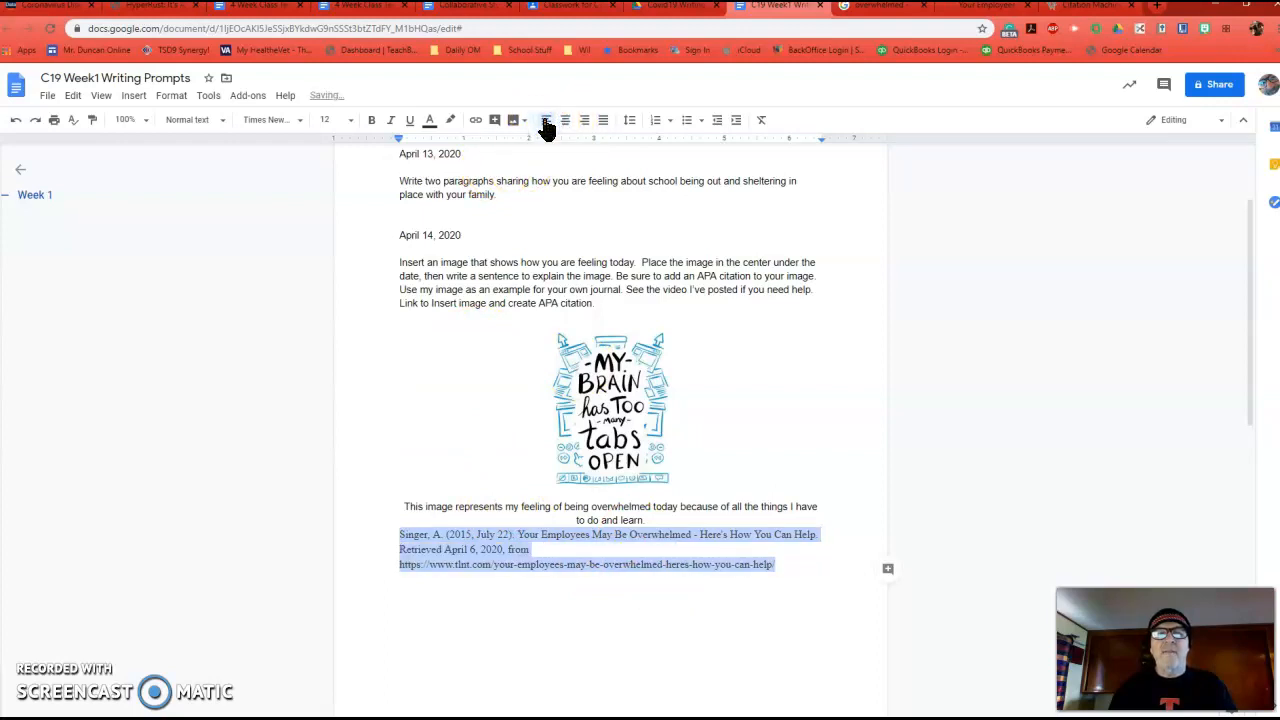
pyautogui.click(778, 564)
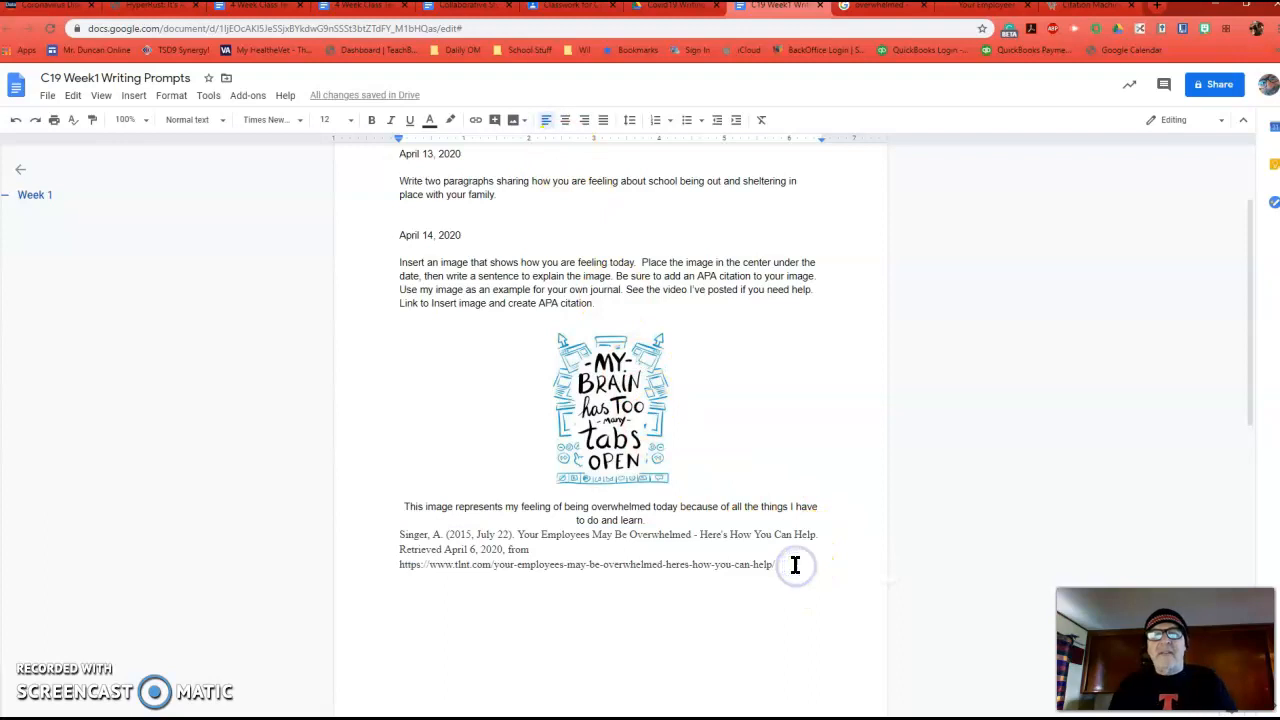